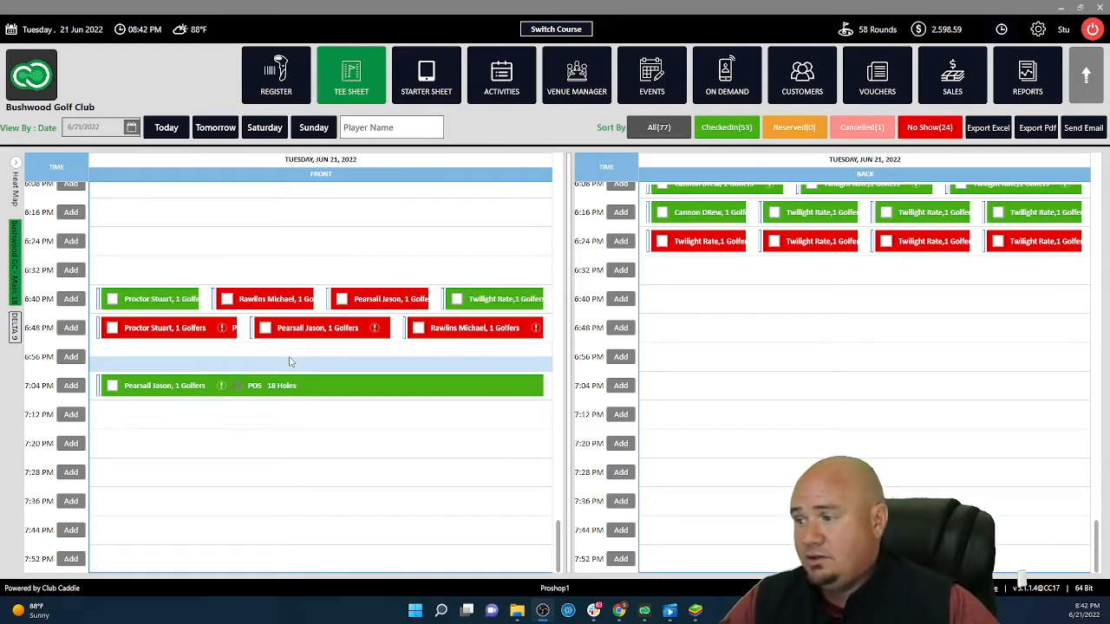
mouse_move(189, 347)
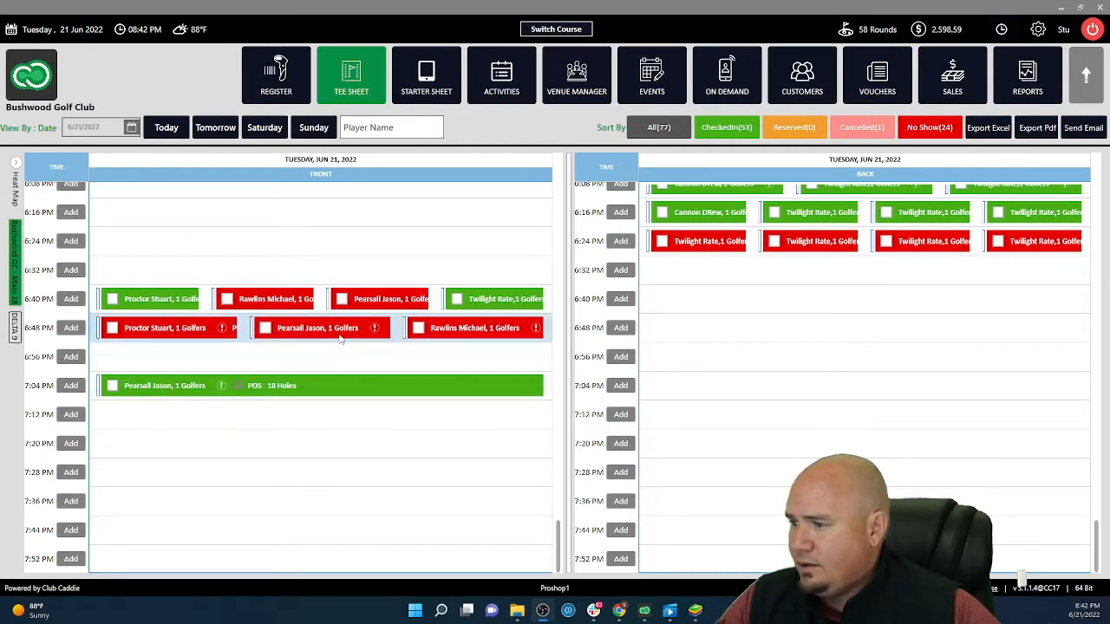
mouse_move(318, 327)
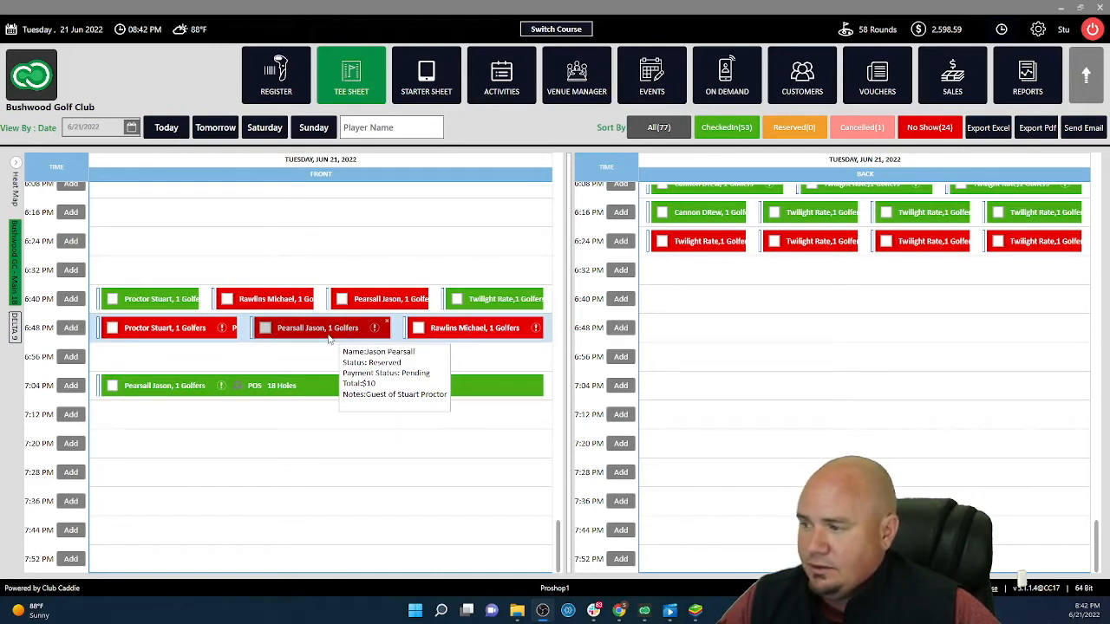
Step: Quick Pay the pending 6:48 PM Pearsall booking in cash and dismiss the receipt
right_click(318, 328)
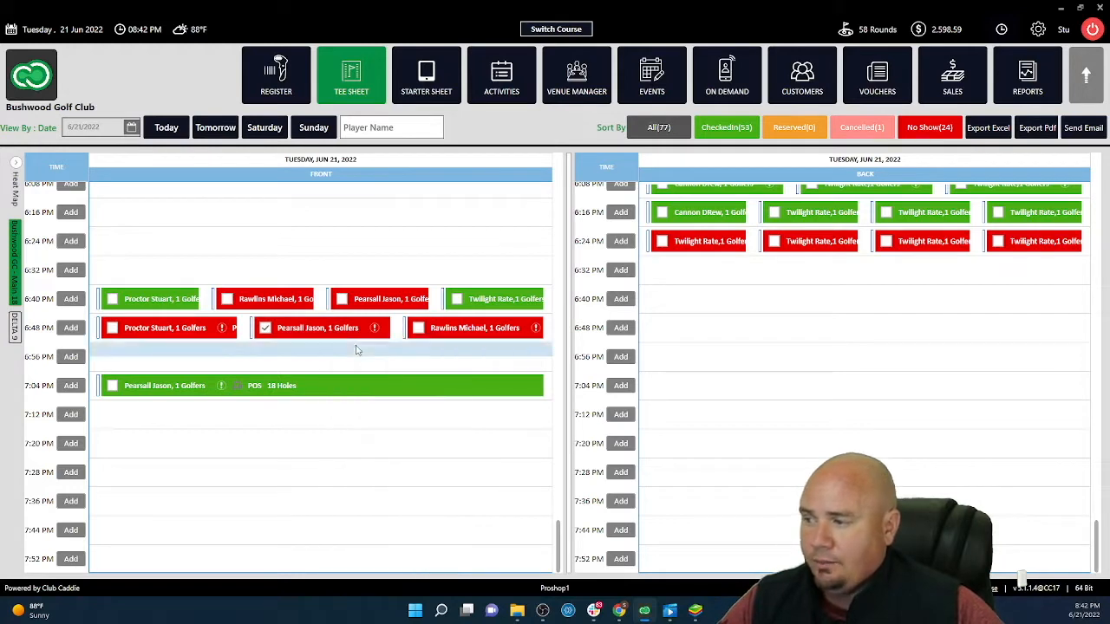
click(319, 328)
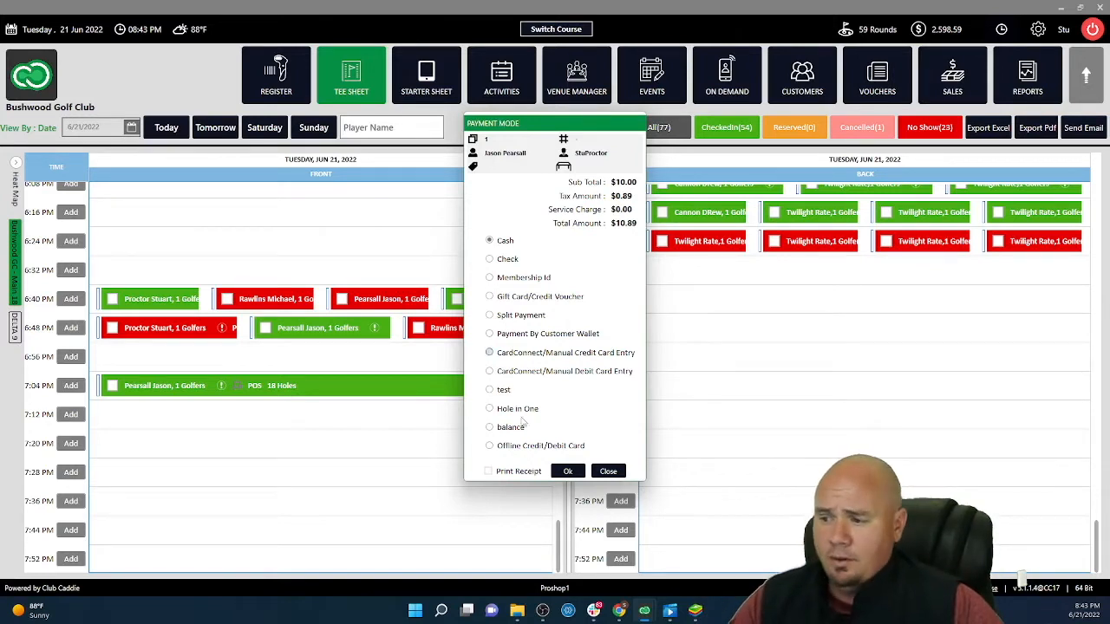
click(567, 472)
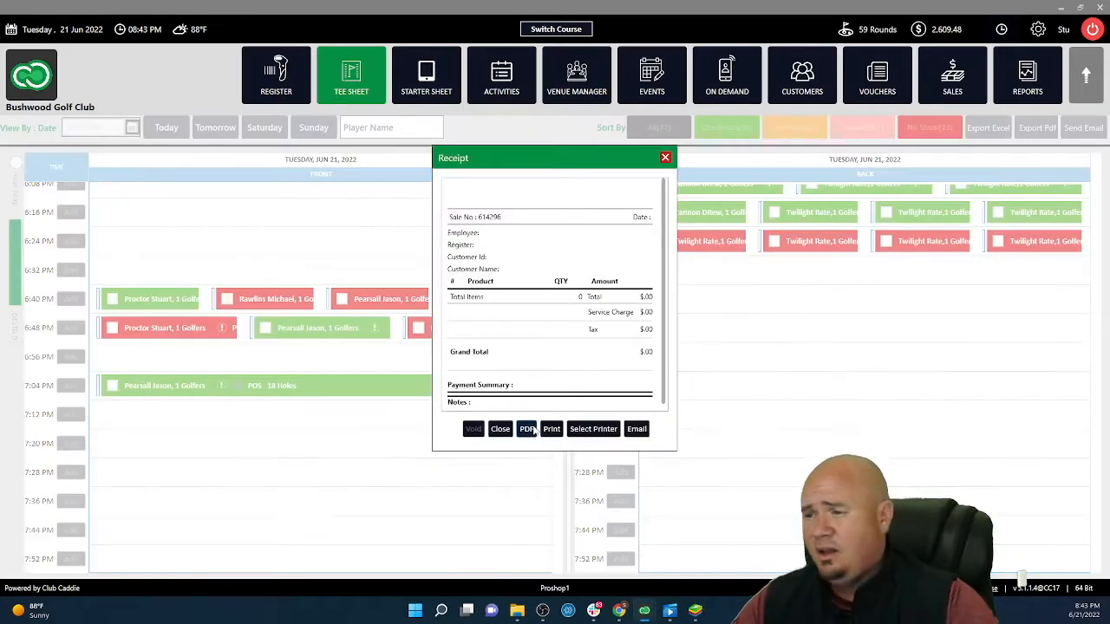
click(527, 429)
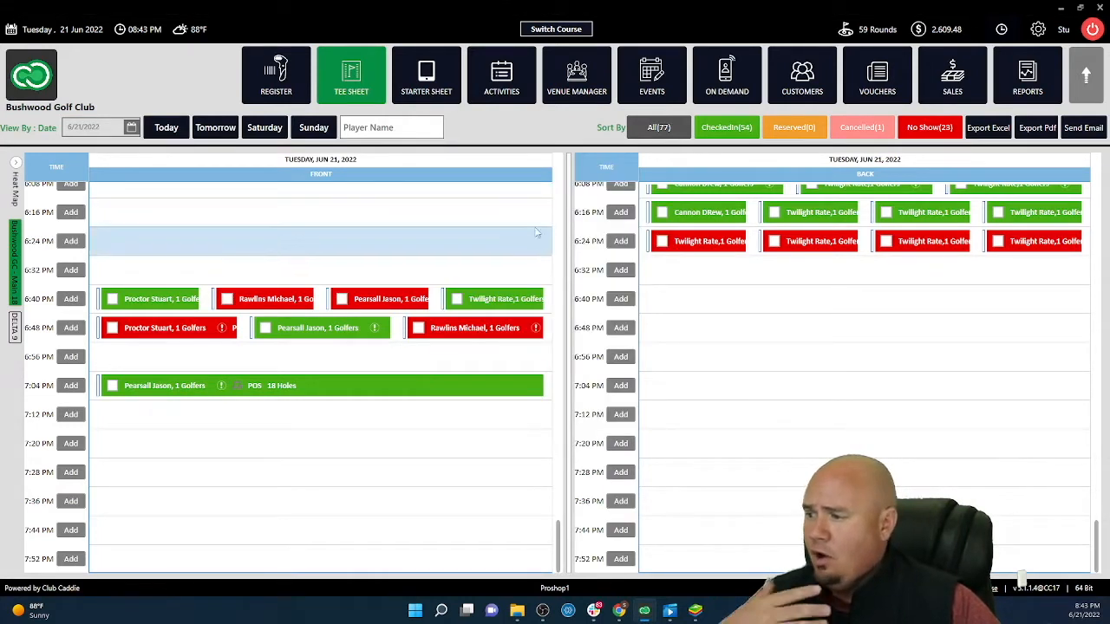
mouse_move(322, 385)
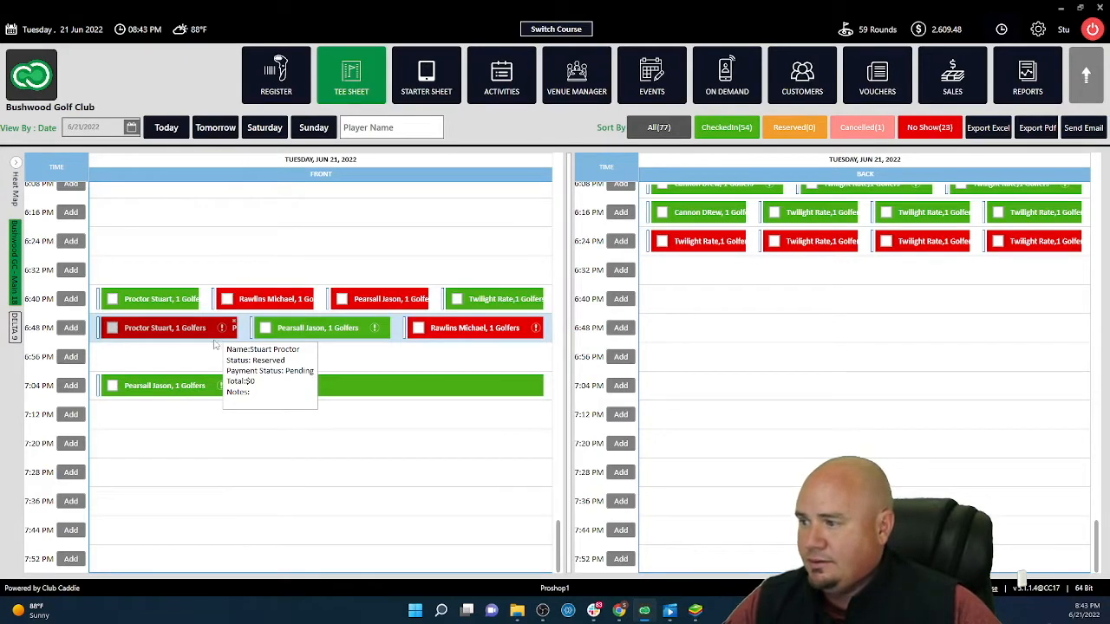
Step: Switch from the tee sheet to the Register screen
click(275, 75)
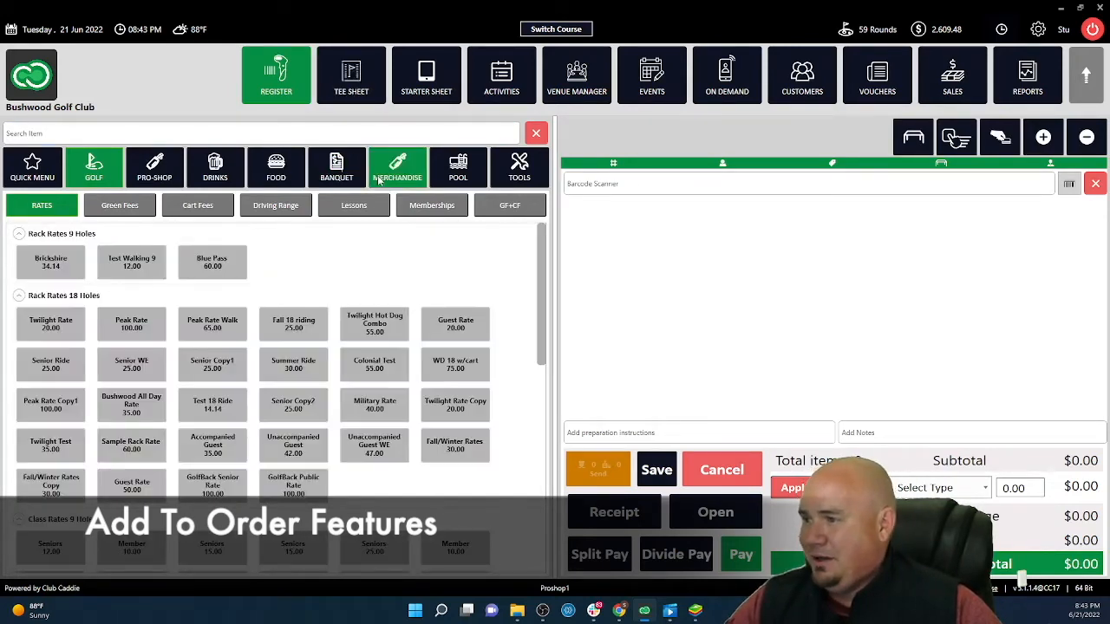
Step: Add Titleist Pro V1 dozen golf balls from Merchandise > Balls to the order, then return to the tee sheet
click(397, 166)
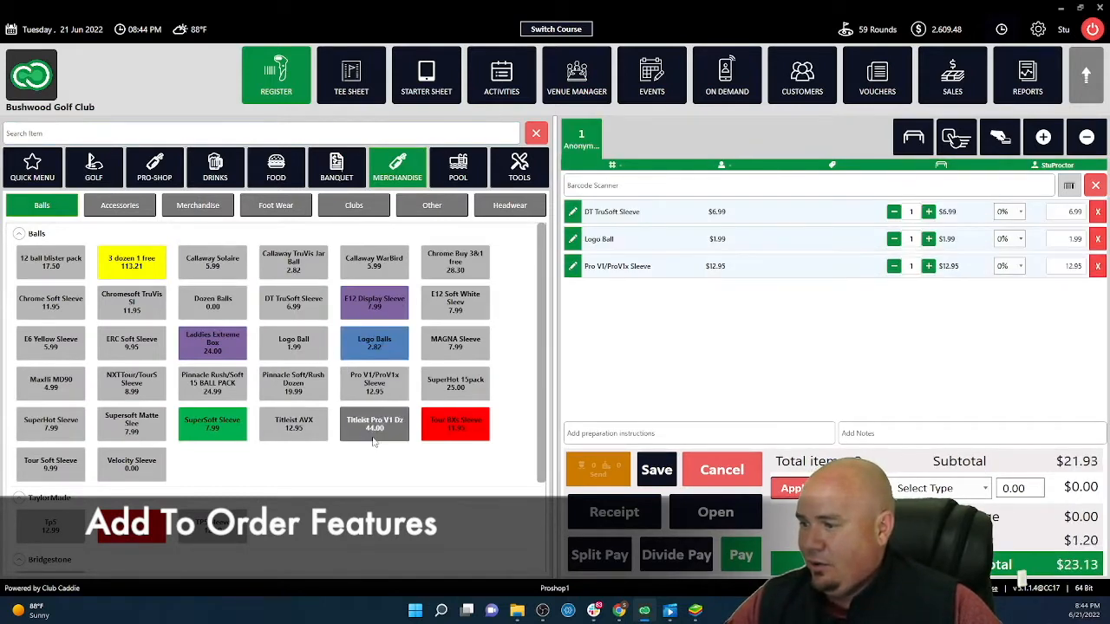
click(375, 423)
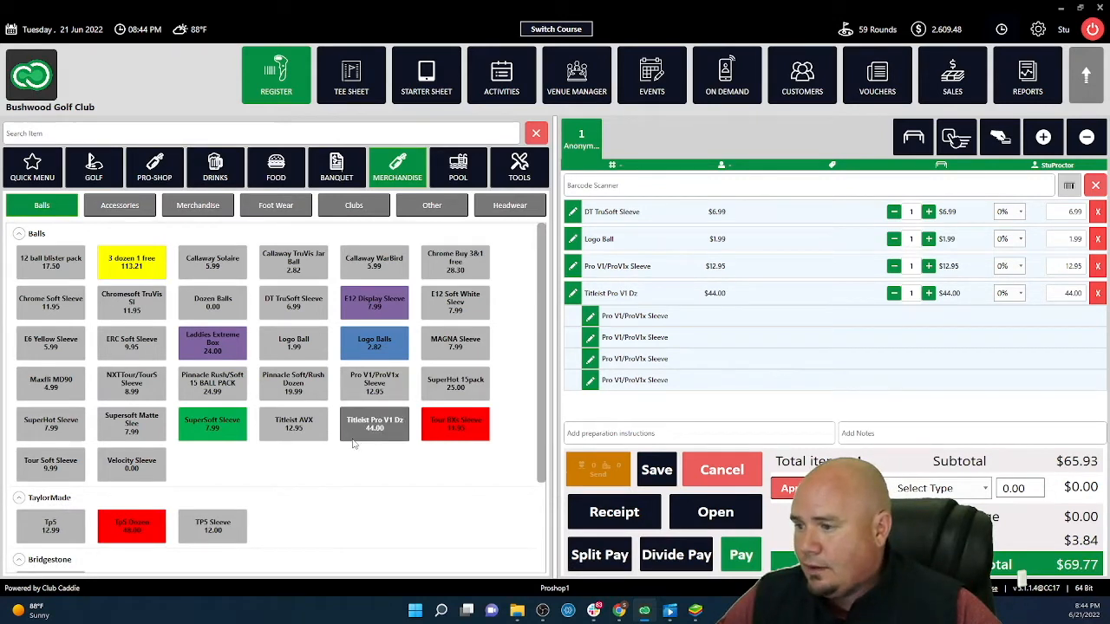
click(374, 423)
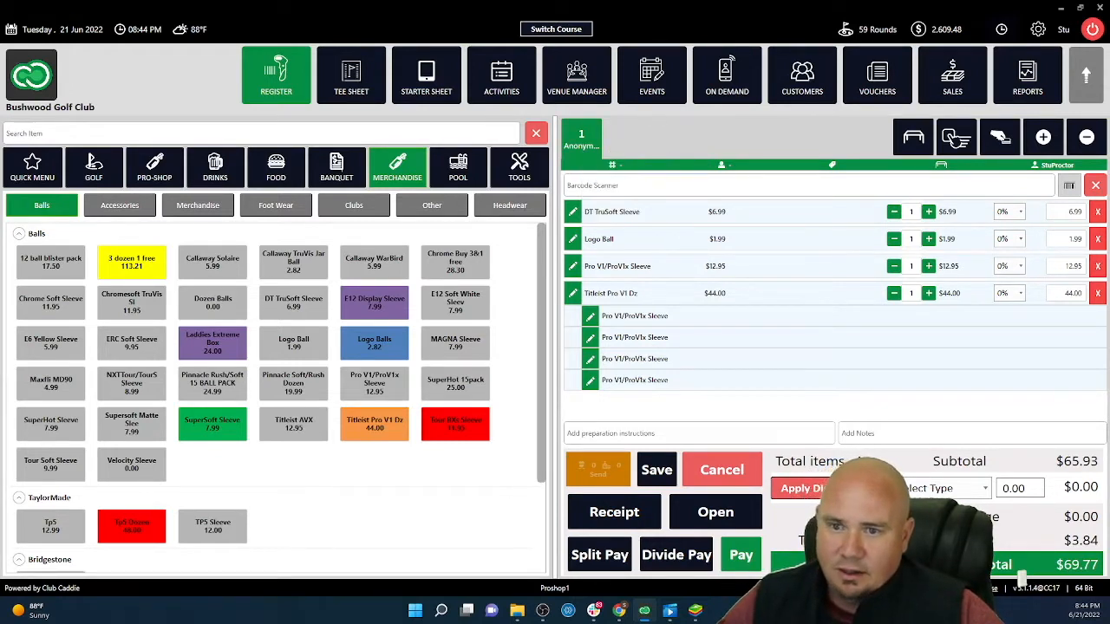
click(350, 75)
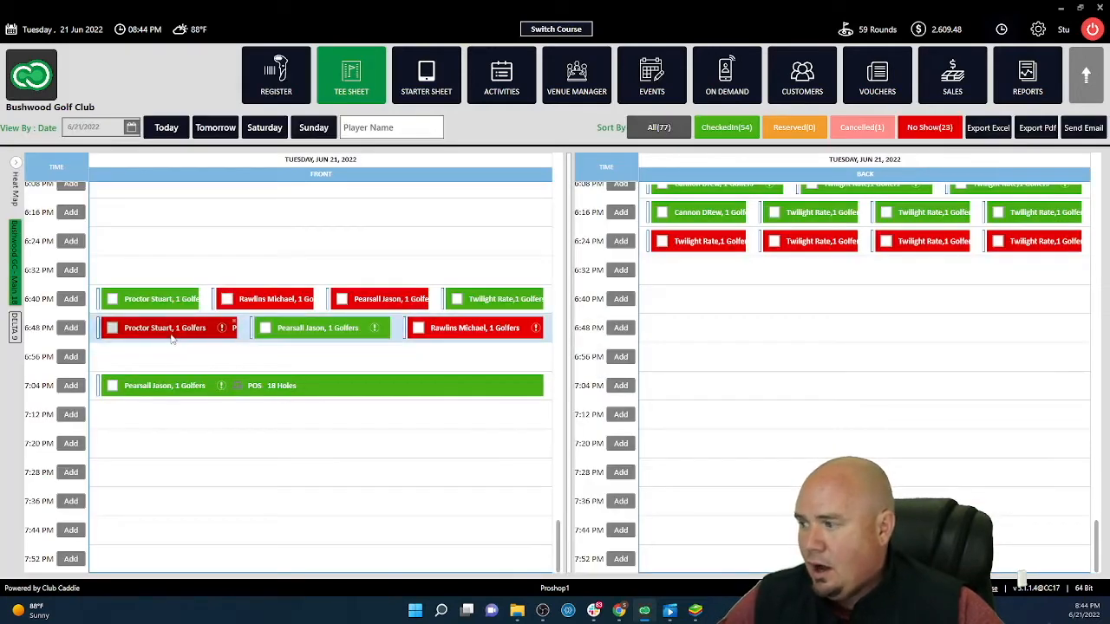
Step: Add the Proctor 6:48 PM booking to Order 1 for the Anonymous Guest
right_click(164, 328)
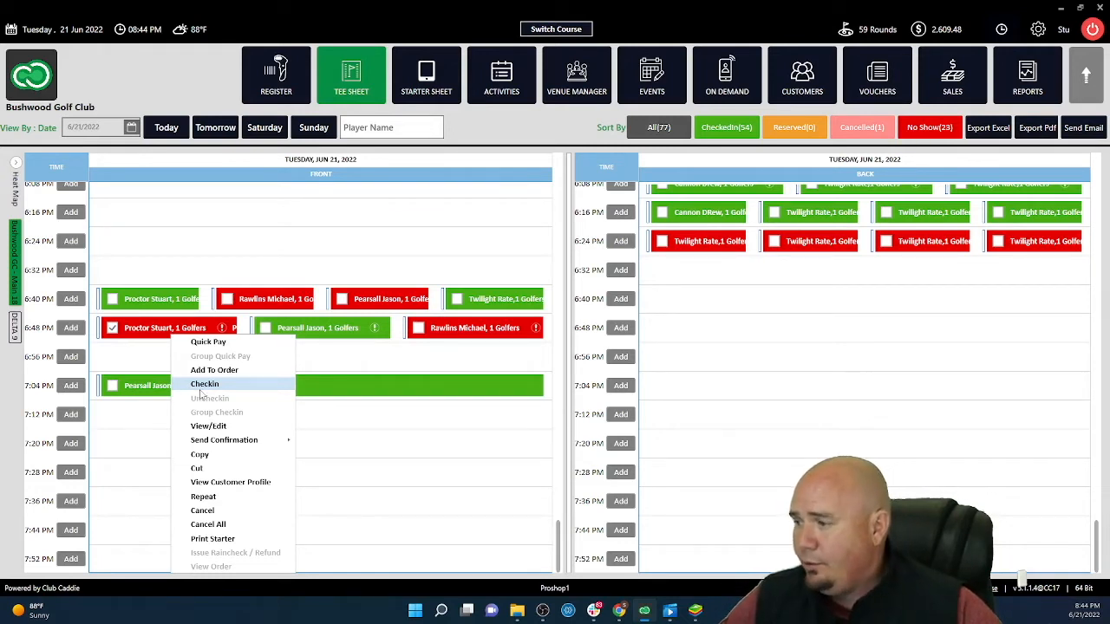
mouse_move(216, 371)
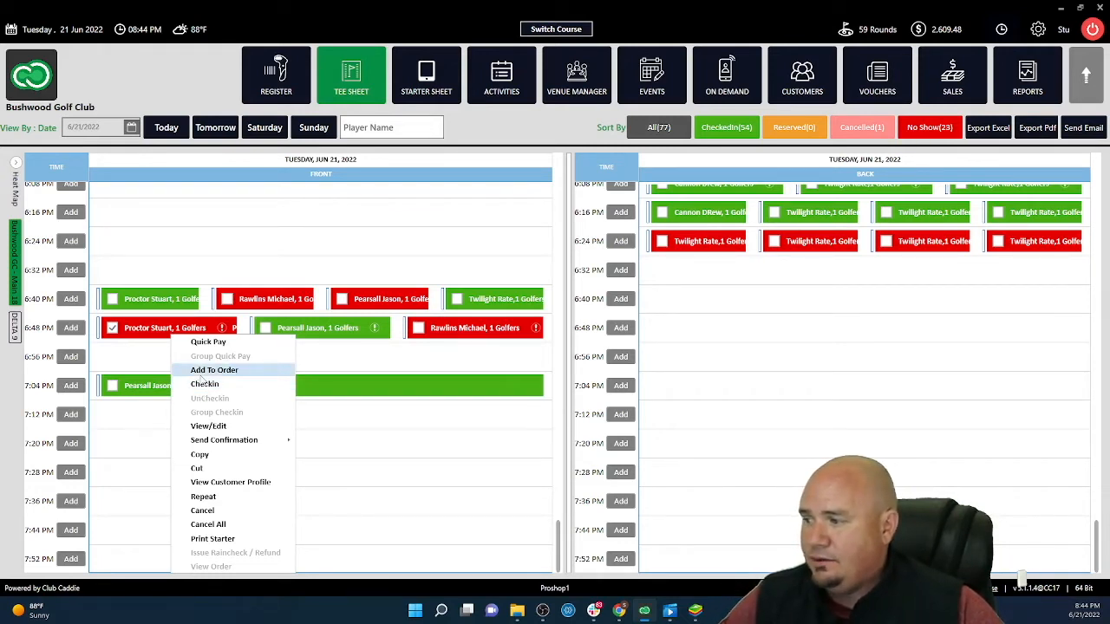
click(215, 371)
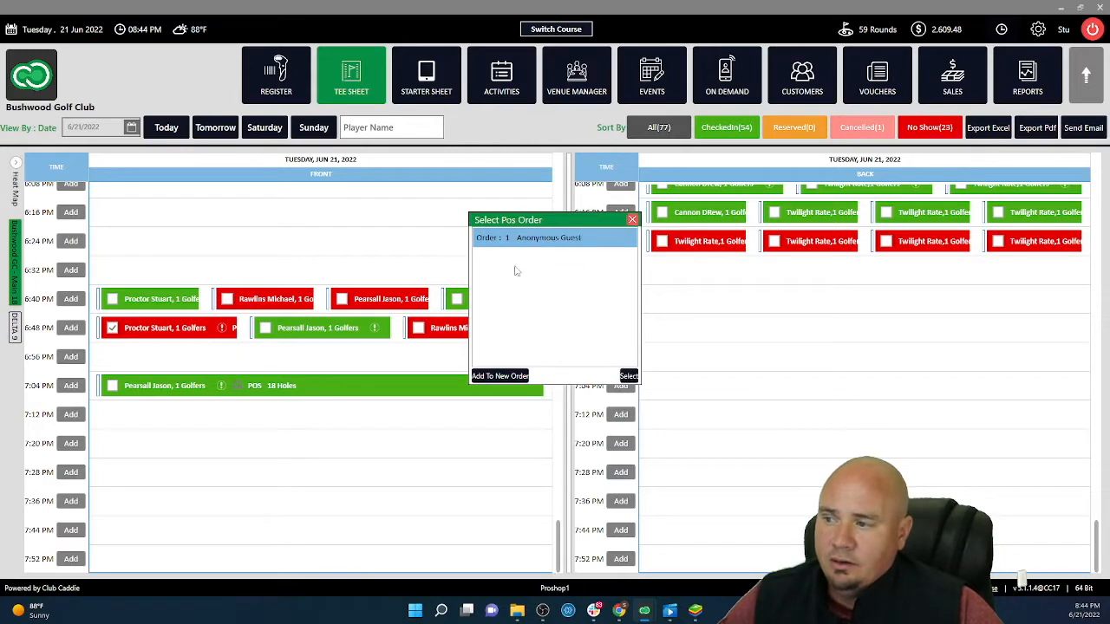
click(631, 219)
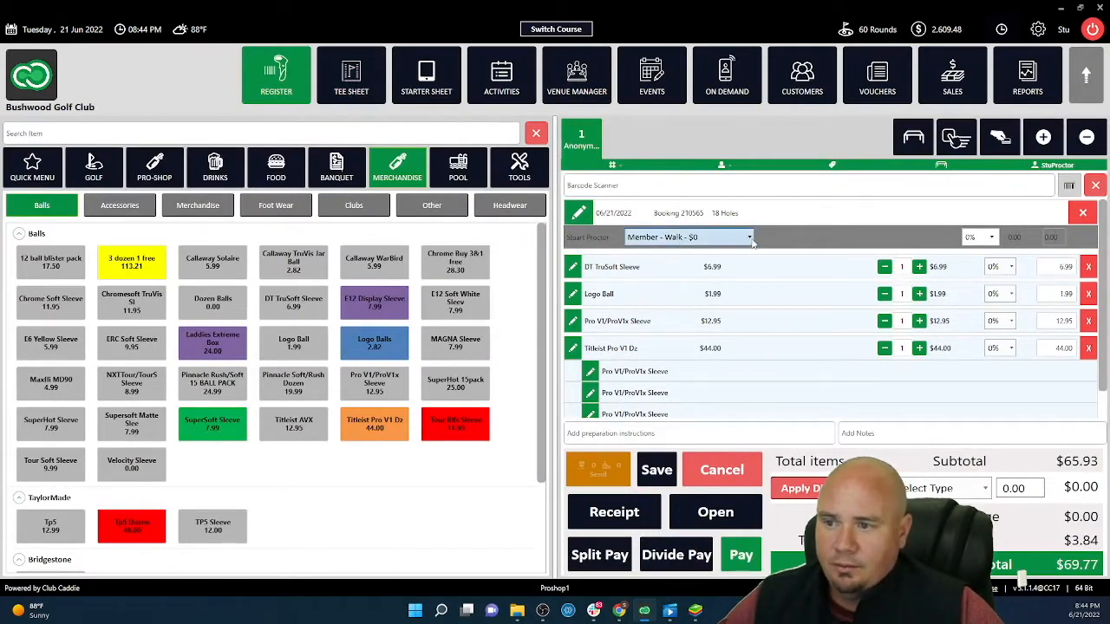
Step: Pay the $69.77 combined order in cash, close the receipt and go back to the tee sheet
click(687, 236)
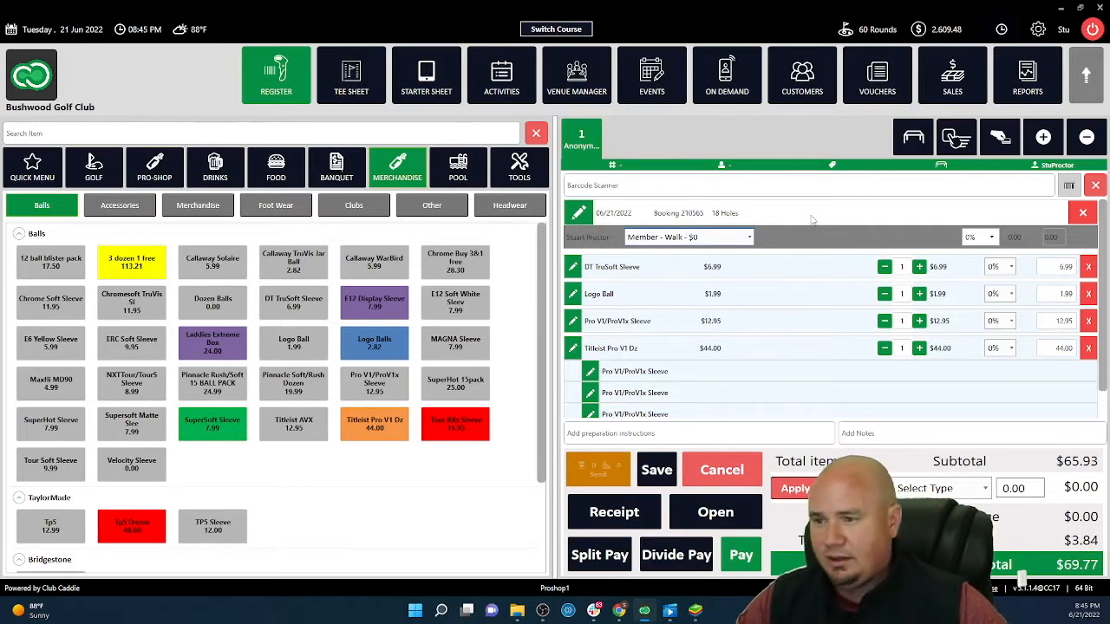
mouse_move(762, 243)
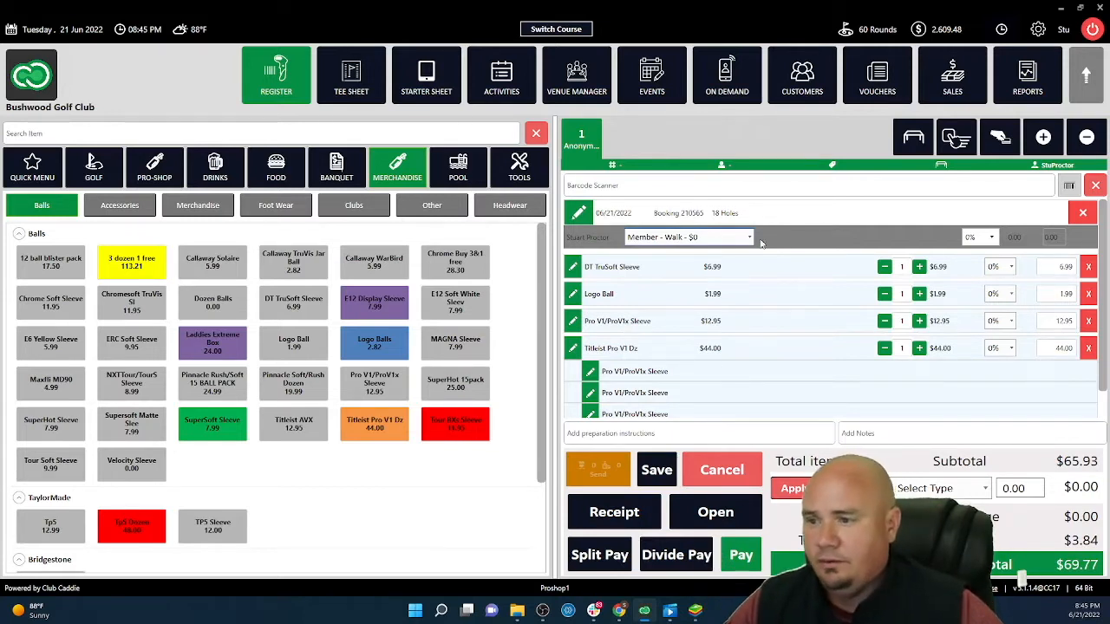
click(740, 555)
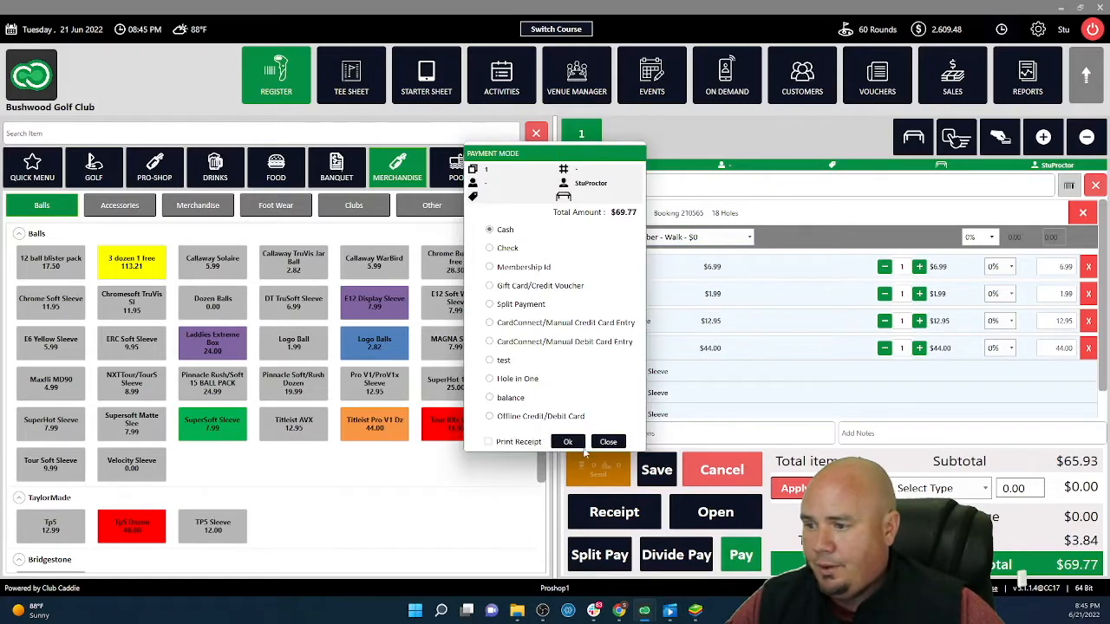
click(567, 443)
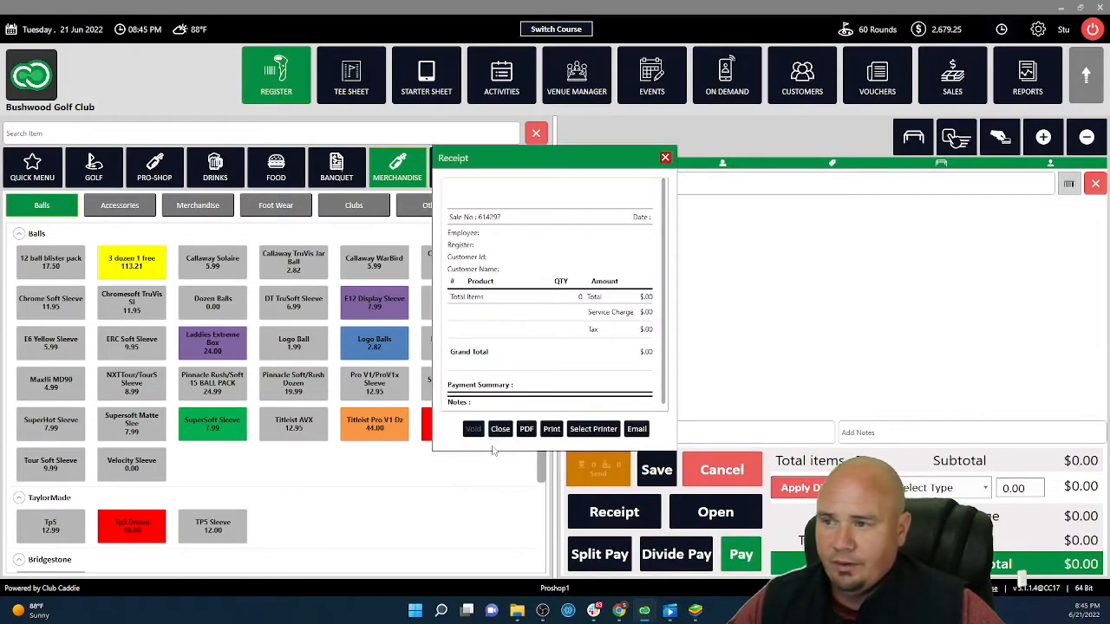
click(666, 157)
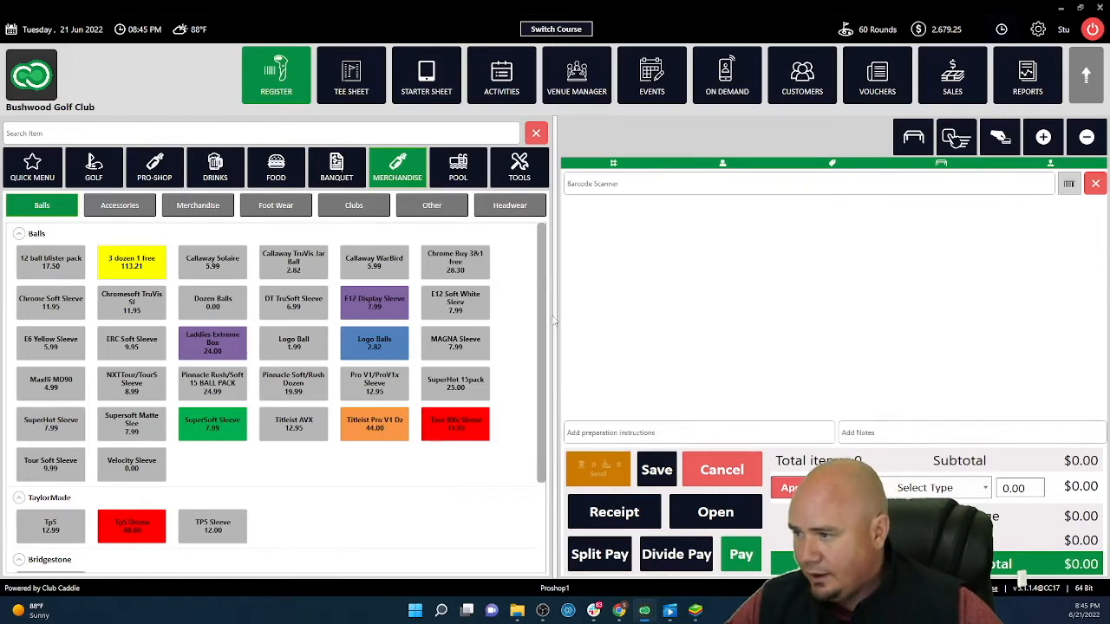
click(351, 75)
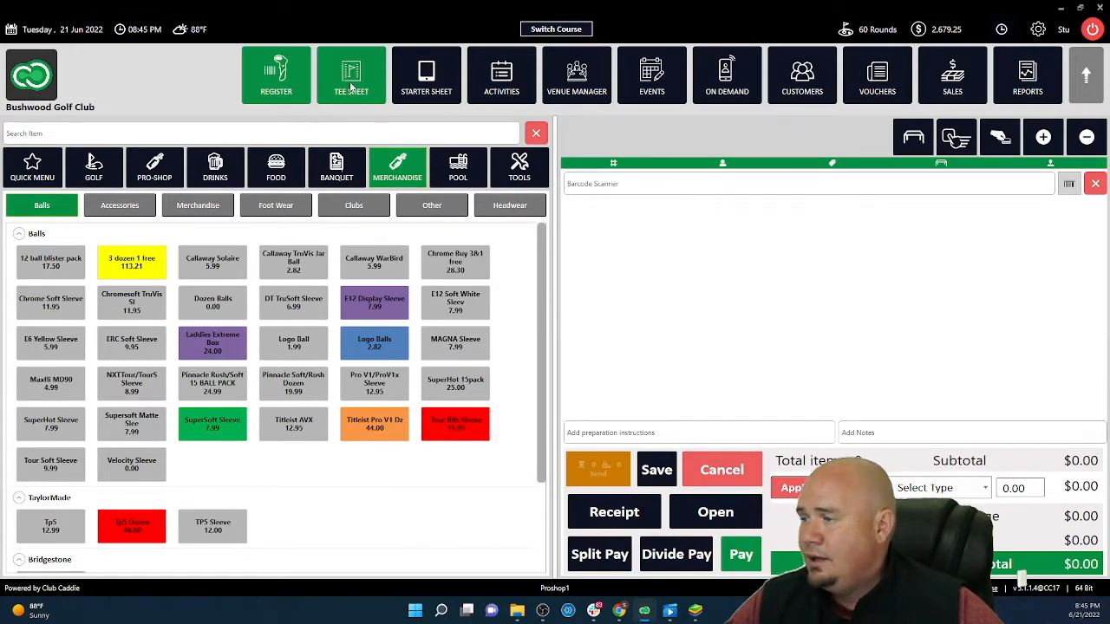
Step: Bring up the Add Tee Booking form from the register's Golf rates
click(350, 76)
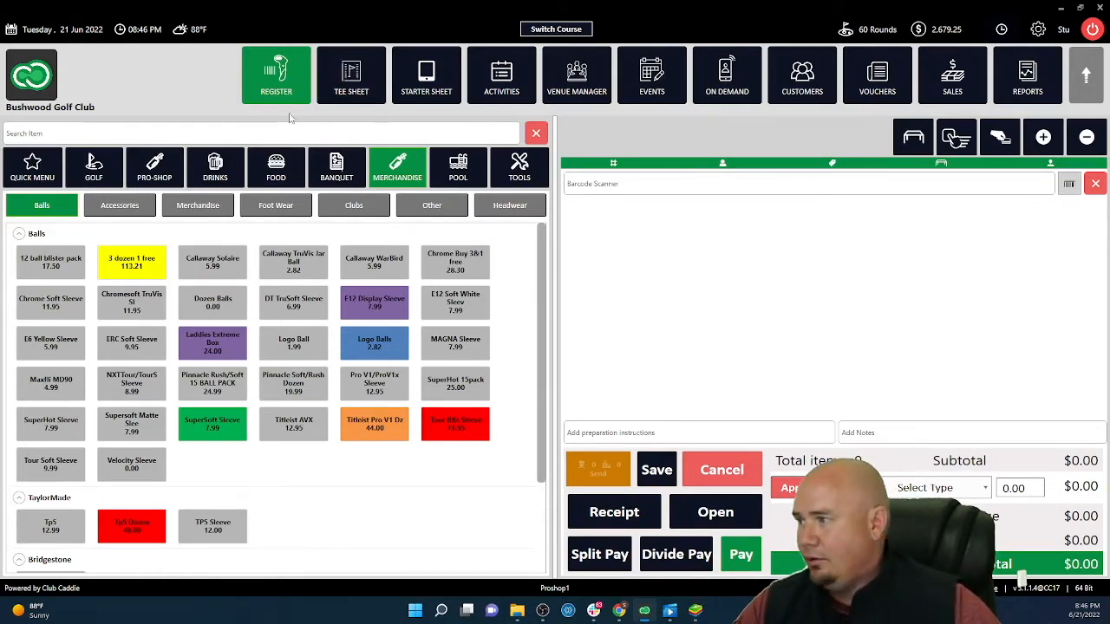
click(94, 167)
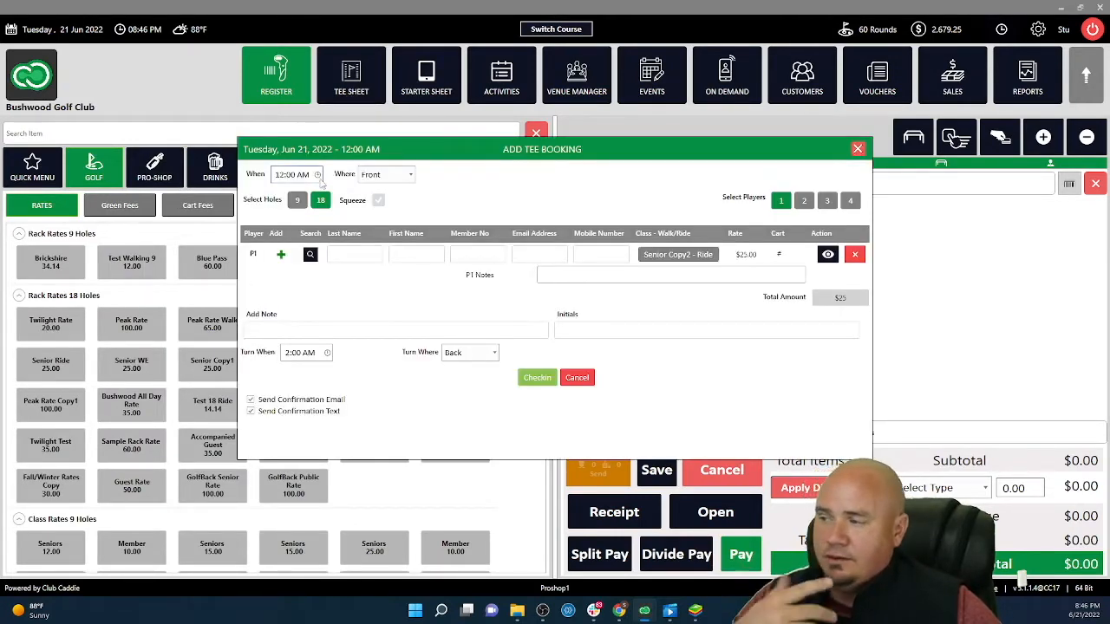
Step: Book the 7:28 PM tee time for the customer matching 'proctor'
click(318, 174)
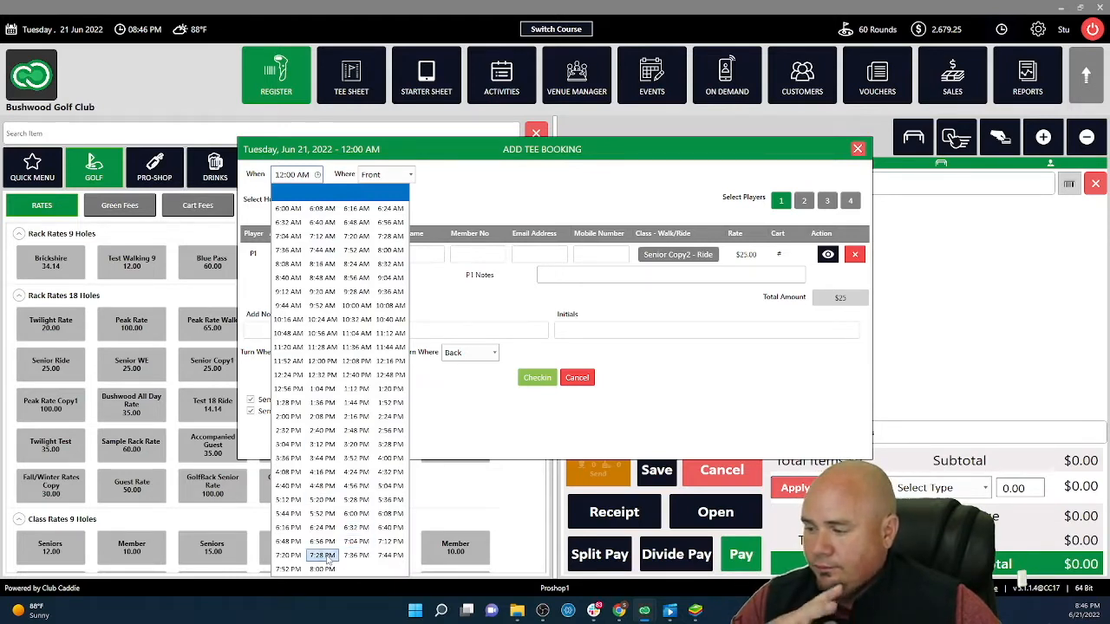
click(323, 555)
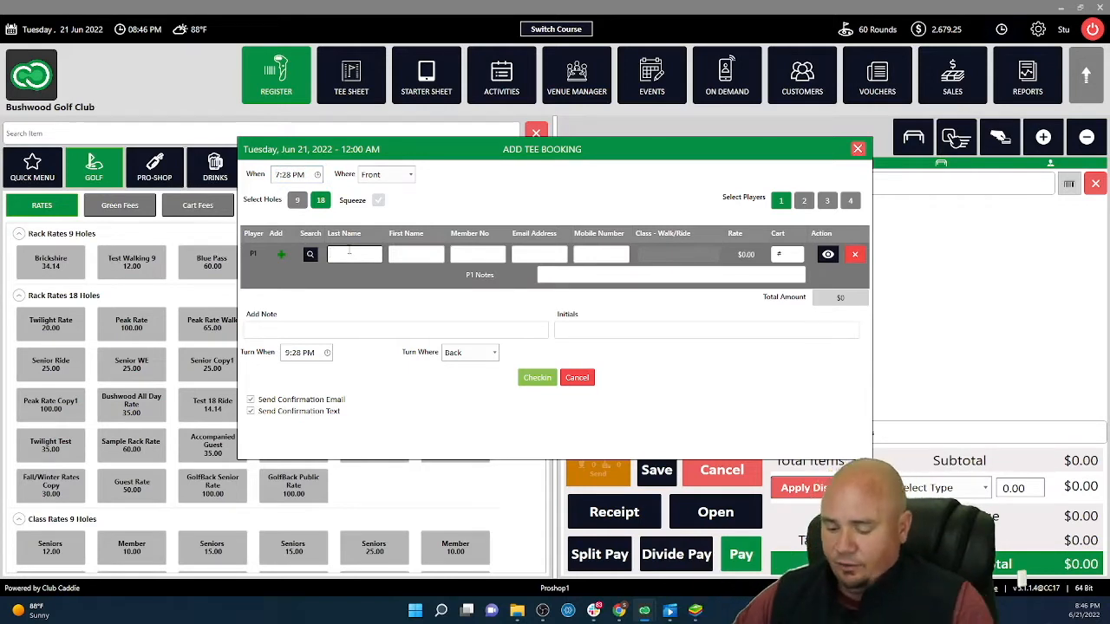
text(proctor)
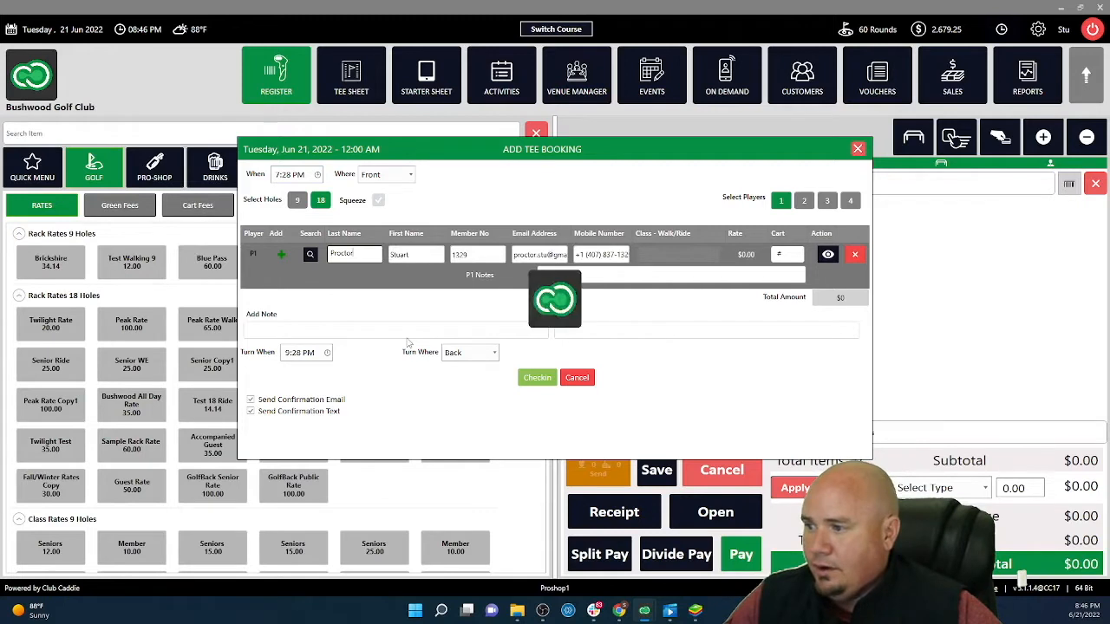
click(678, 254)
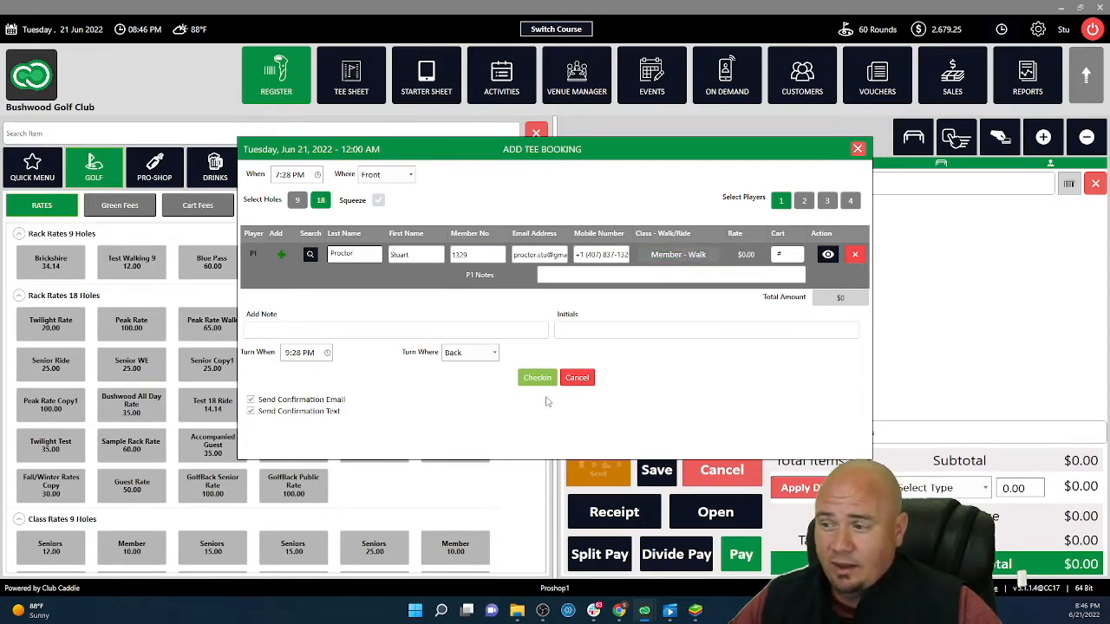
Step: Check out the booking, pay its $0 balance and close the receipt
click(538, 379)
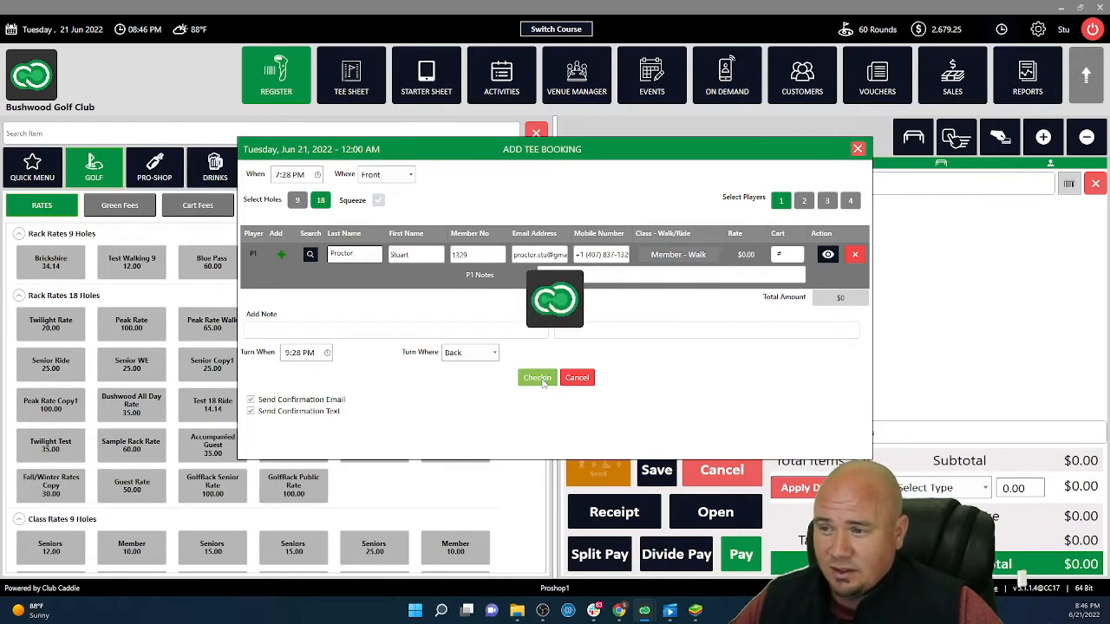
click(536, 378)
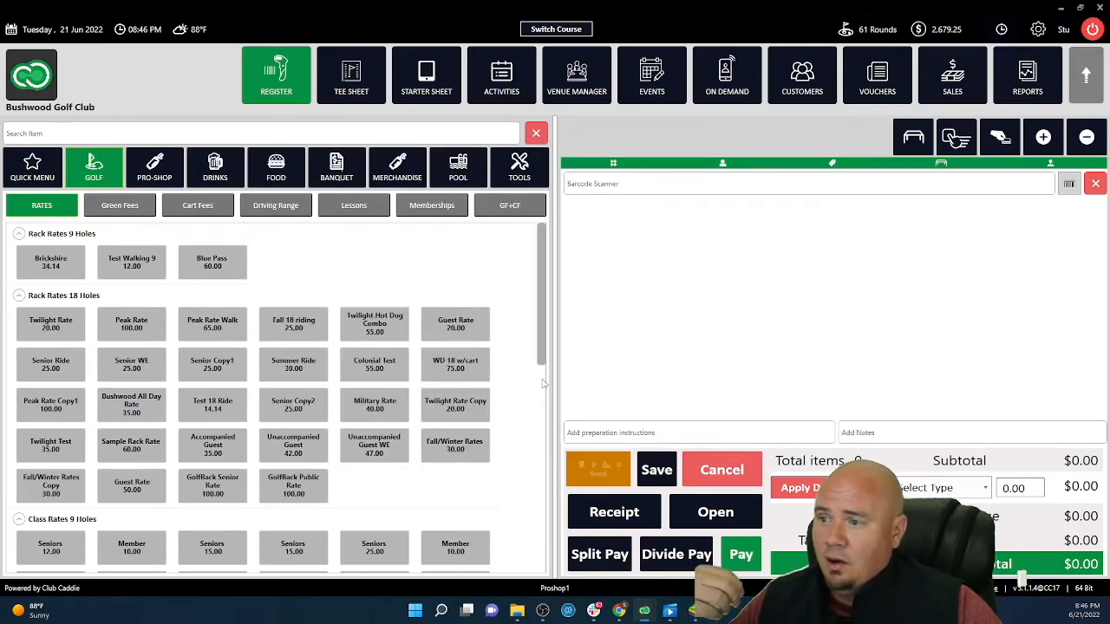
click(741, 555)
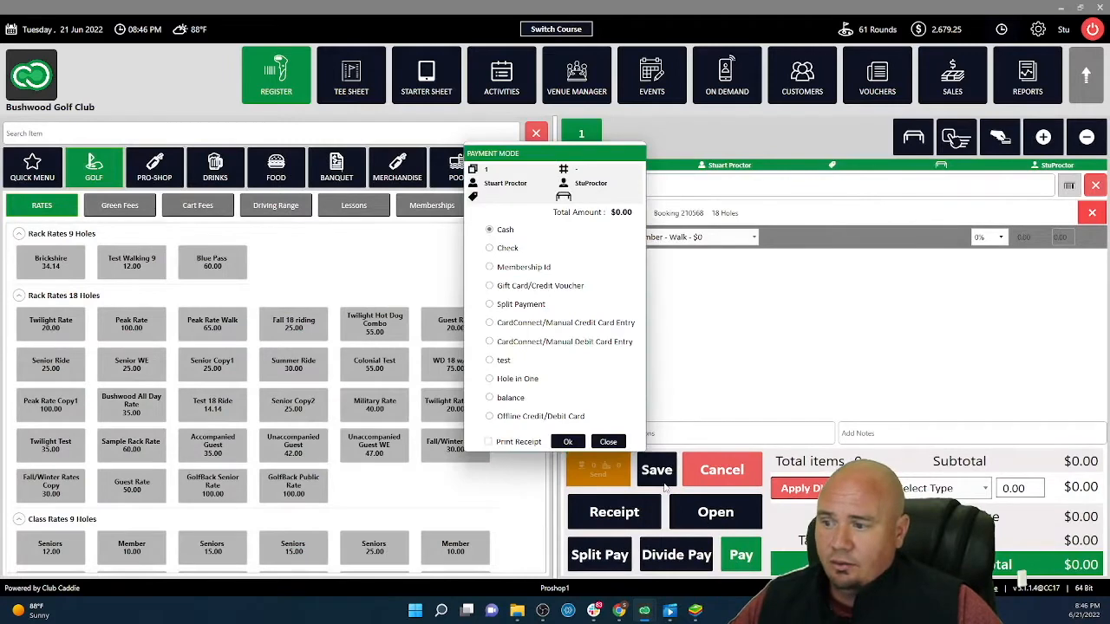
click(568, 442)
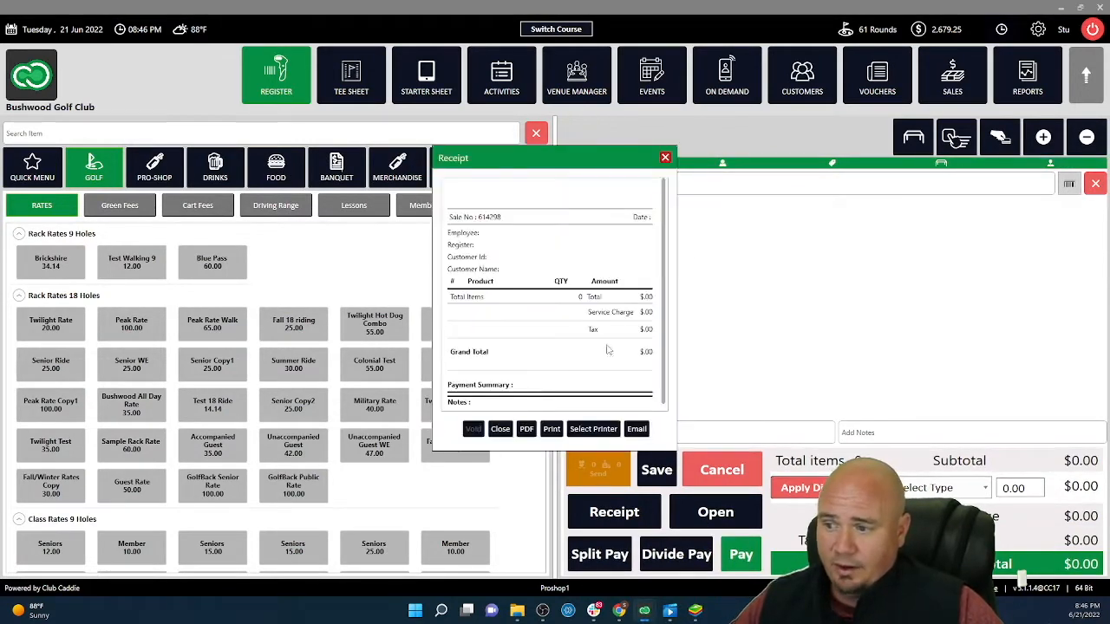
click(666, 156)
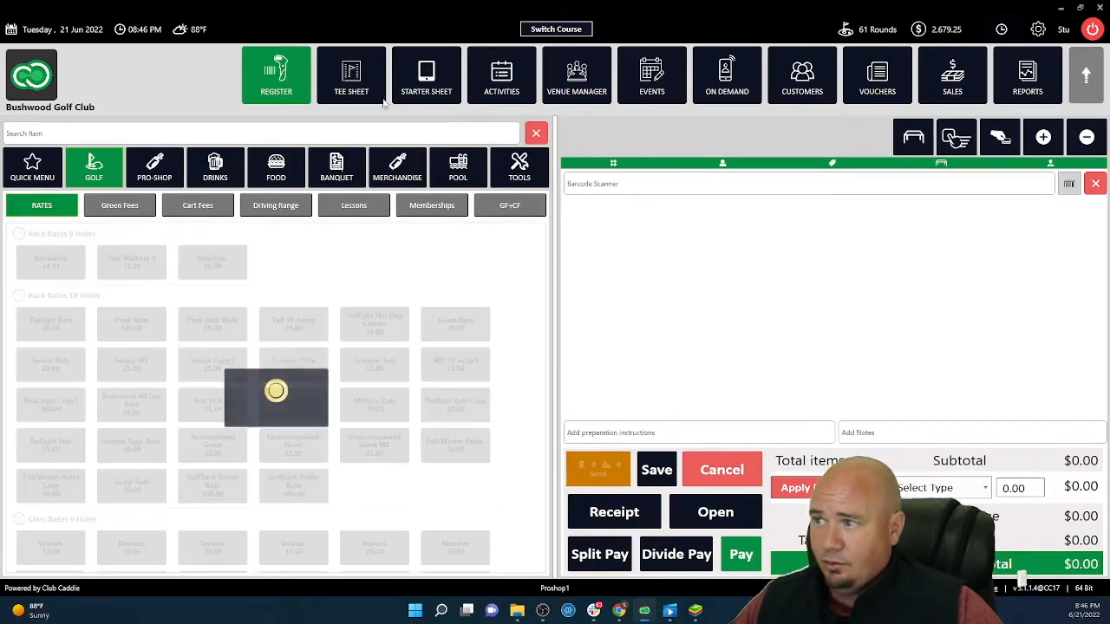
Step: Go to the Events module and show the June 2022 event calendar
click(350, 74)
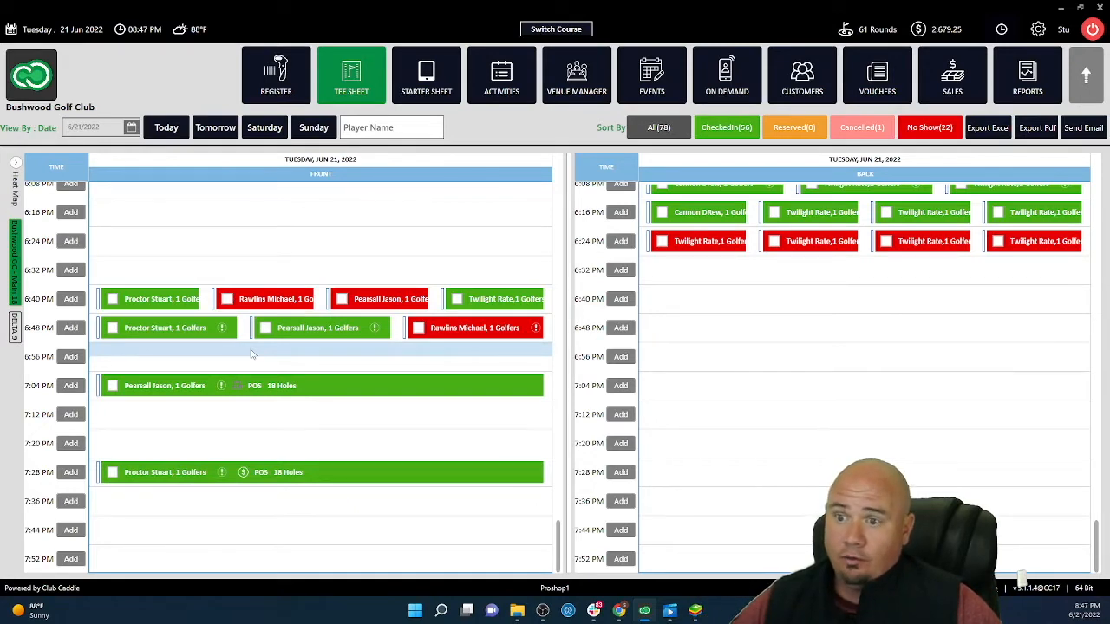
click(653, 74)
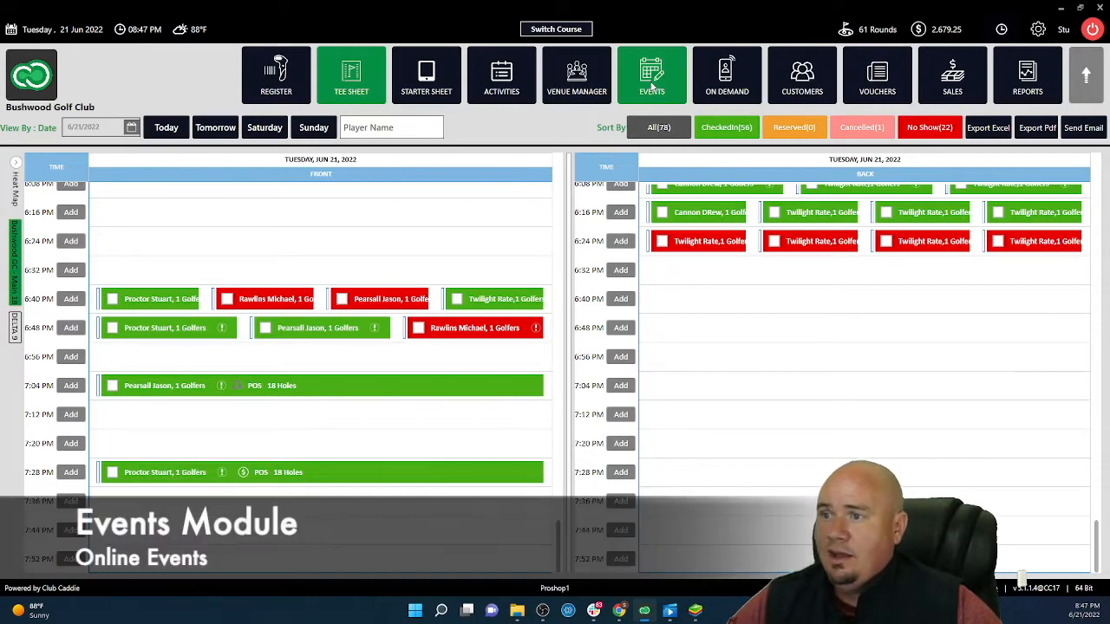
click(652, 73)
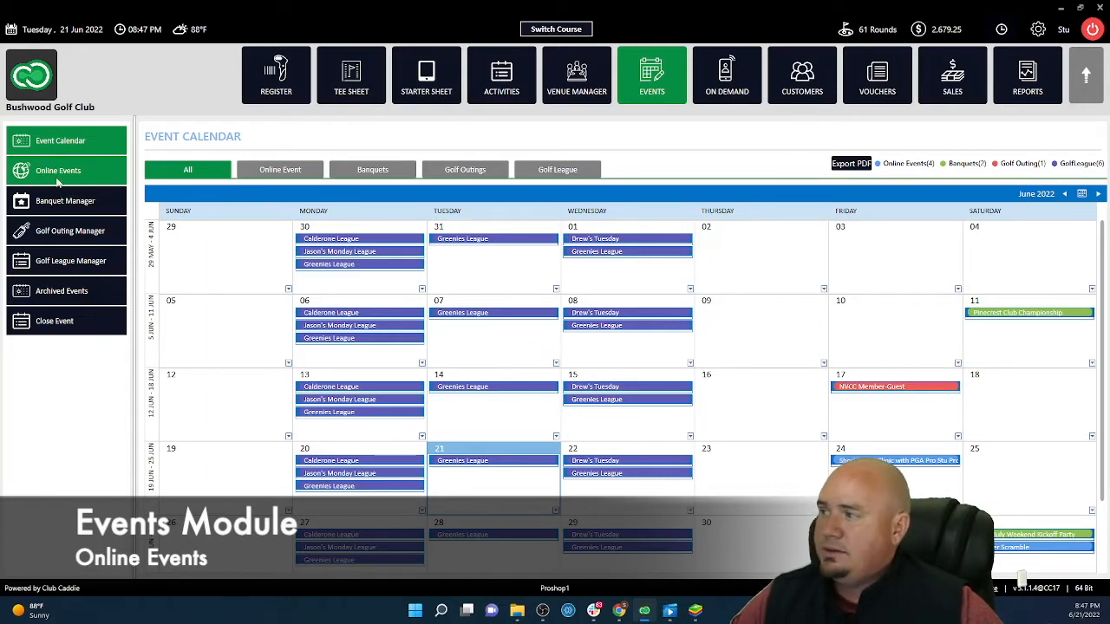
Step: Show Online Events and edit the Annual Chili Golf Outing
click(59, 170)
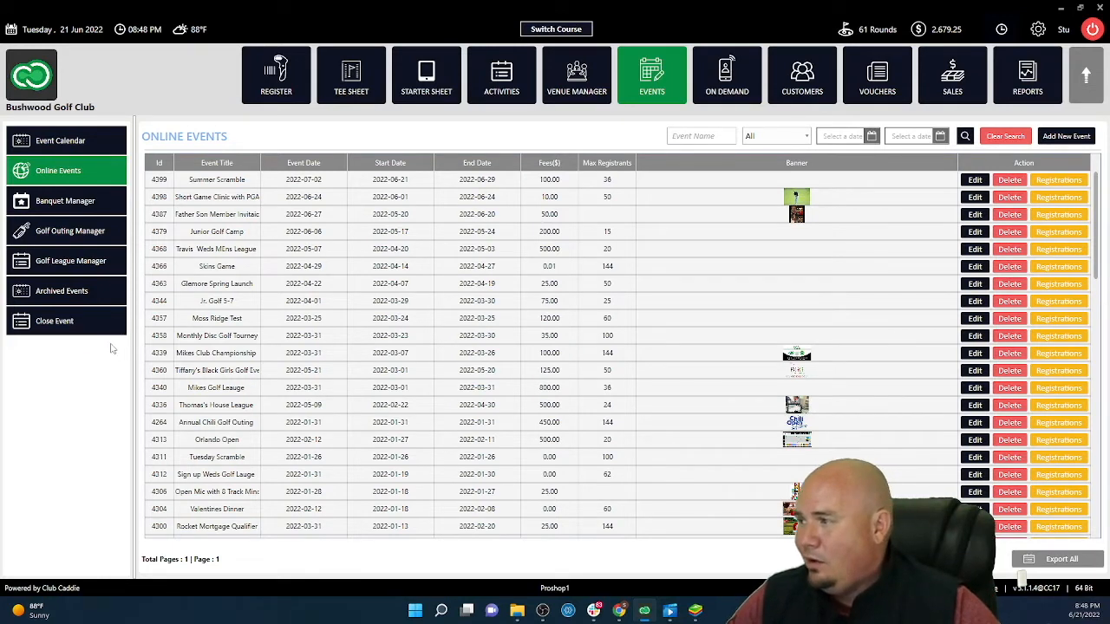
mouse_move(128, 363)
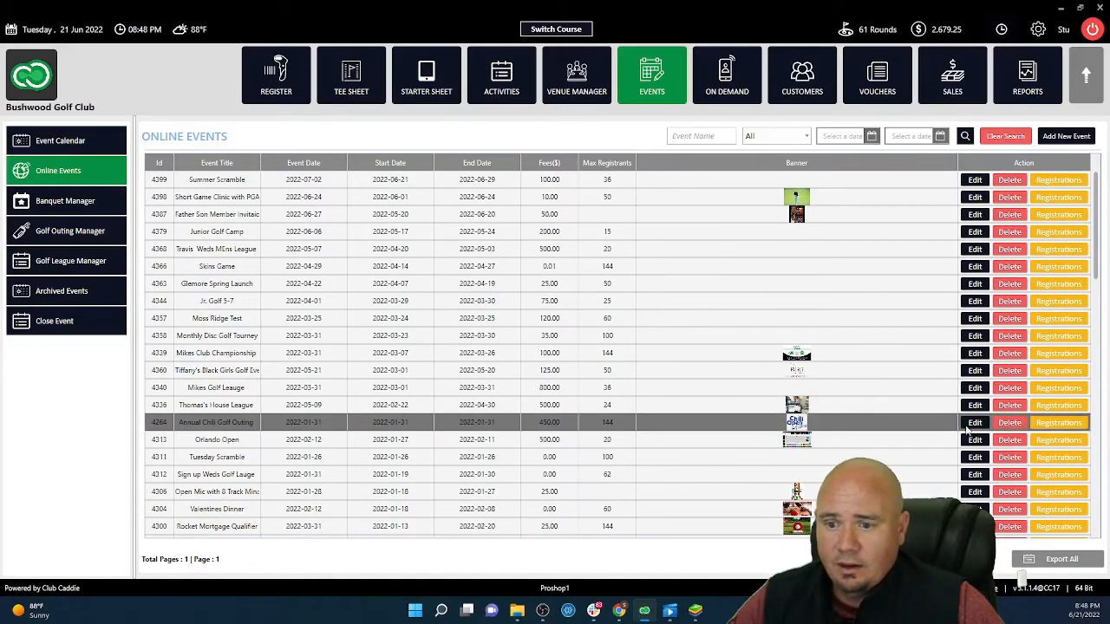
click(974, 424)
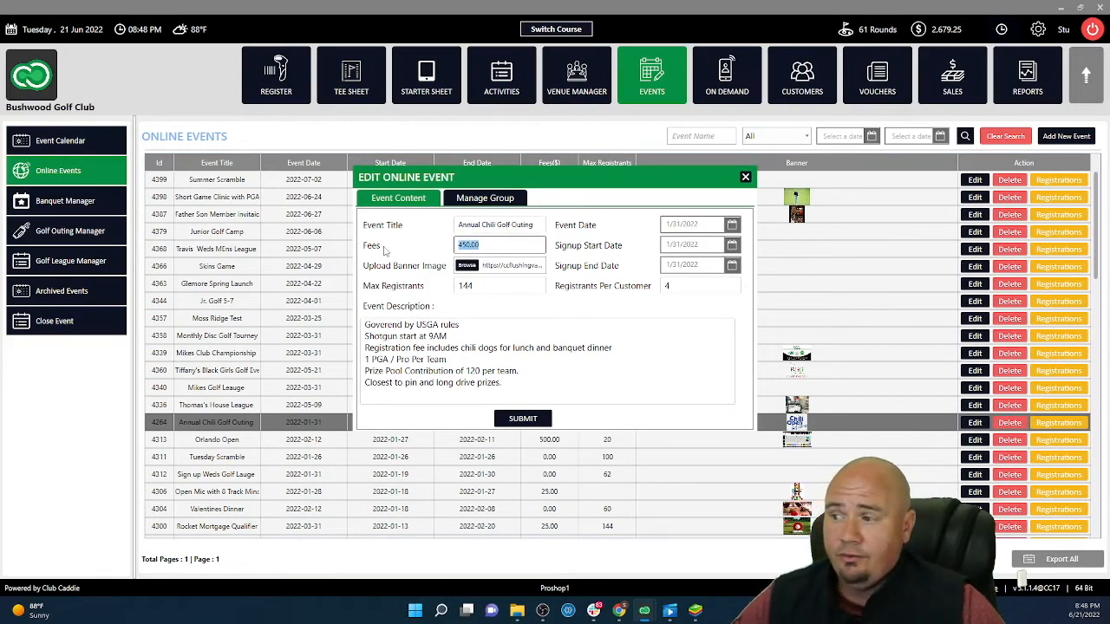
Step: Inspect the Fees, Max Registrants and Event Description fields, then close the editor unchanged
click(499, 286)
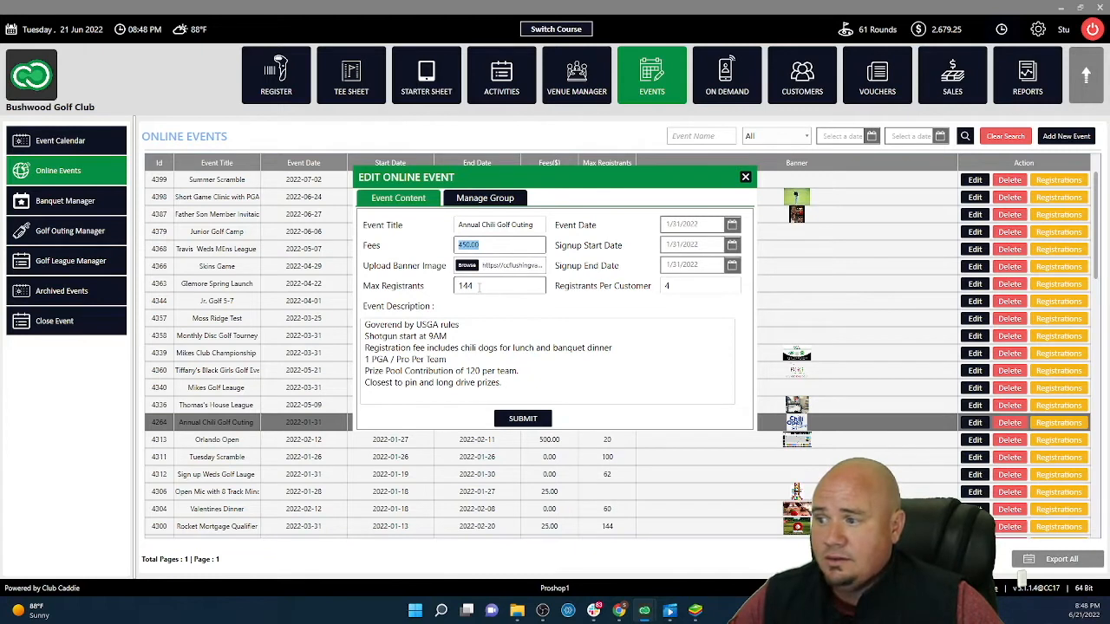
click(499, 284)
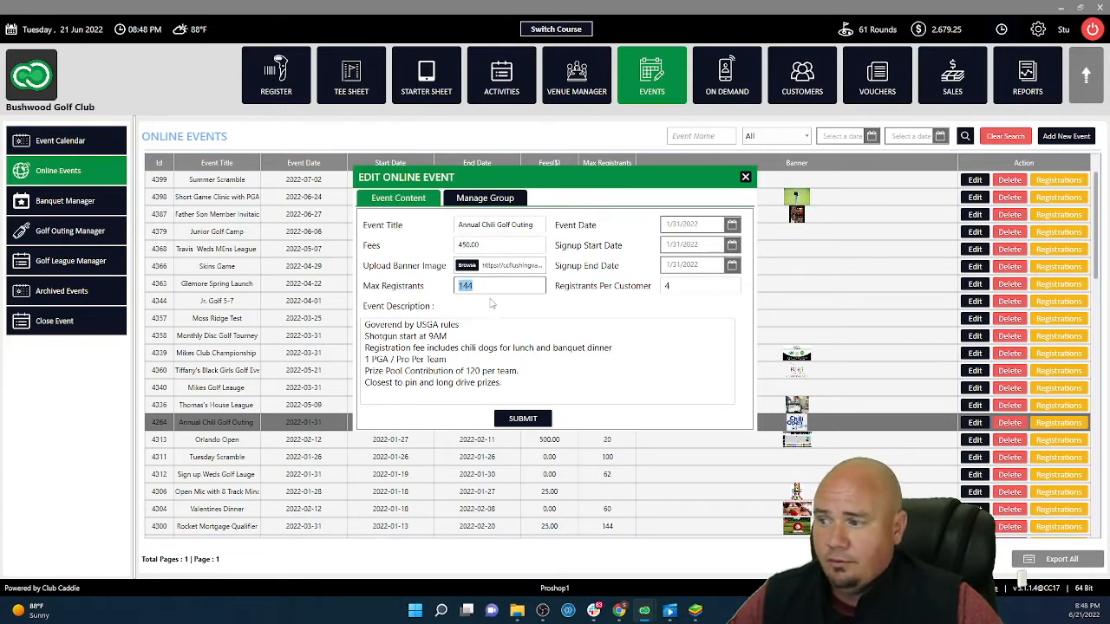
click(701, 284)
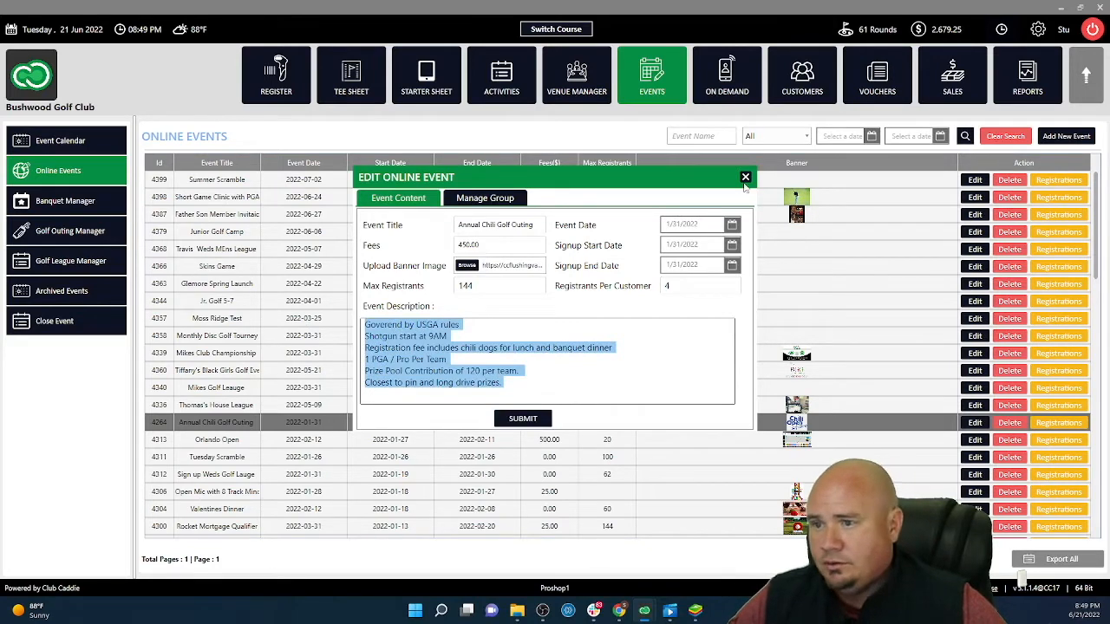
click(745, 177)
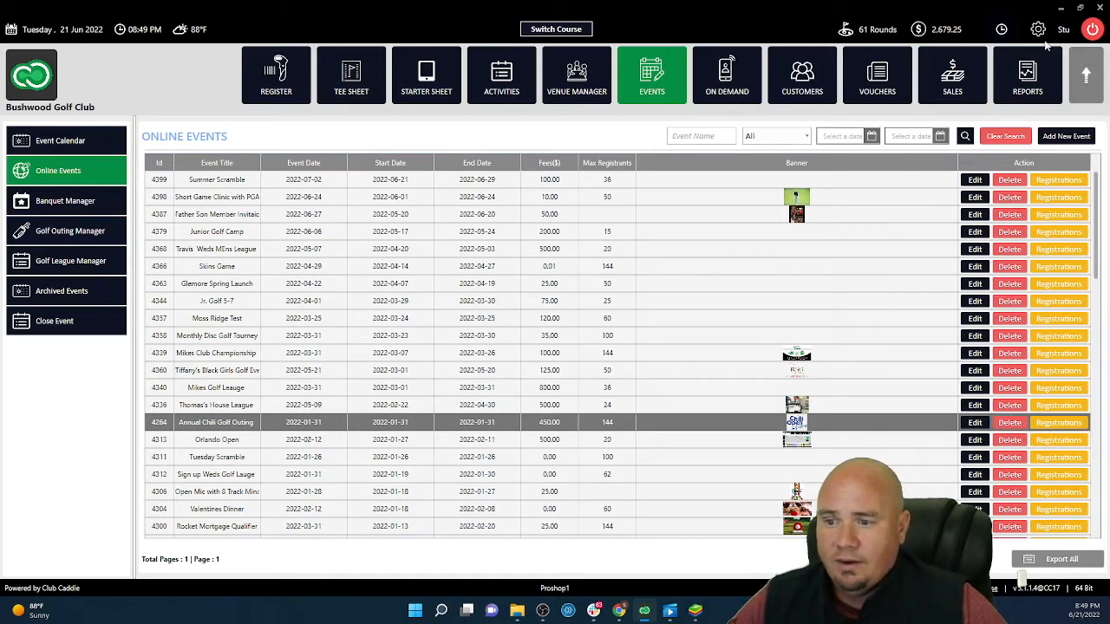
Step: From back-office settings, follow the I-Frames Event URL to the public events page in Chrome
click(1038, 28)
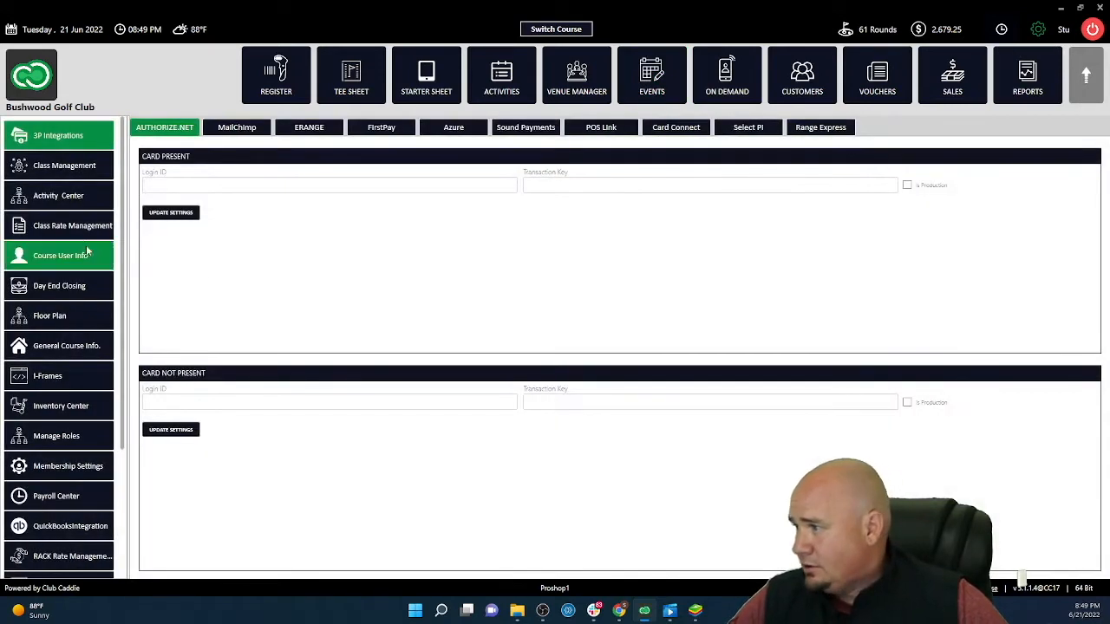
mouse_move(59, 195)
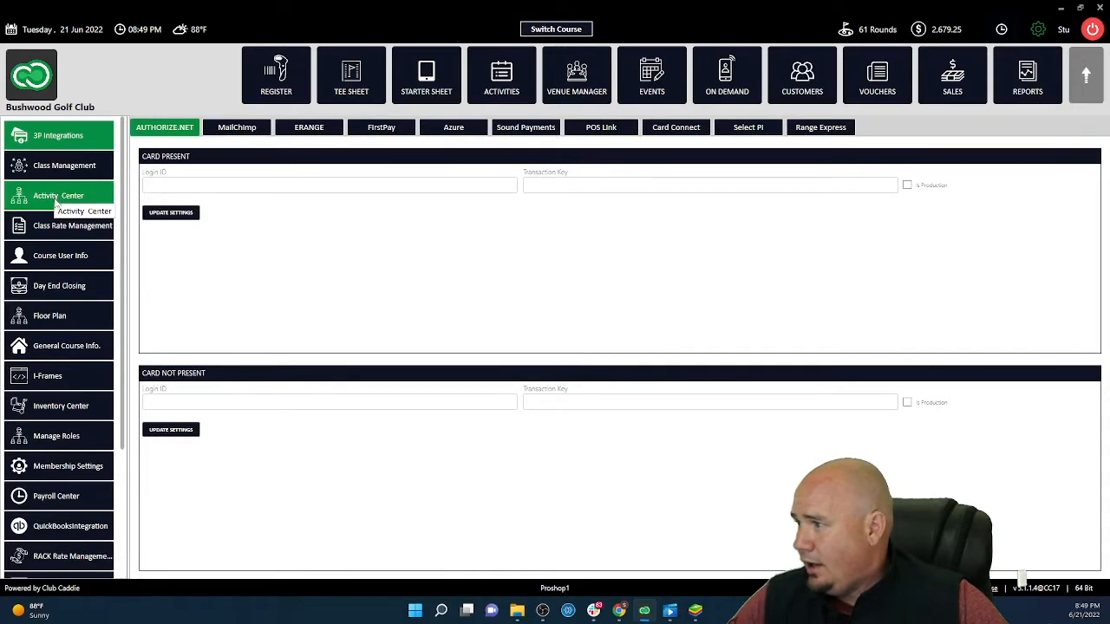
click(49, 375)
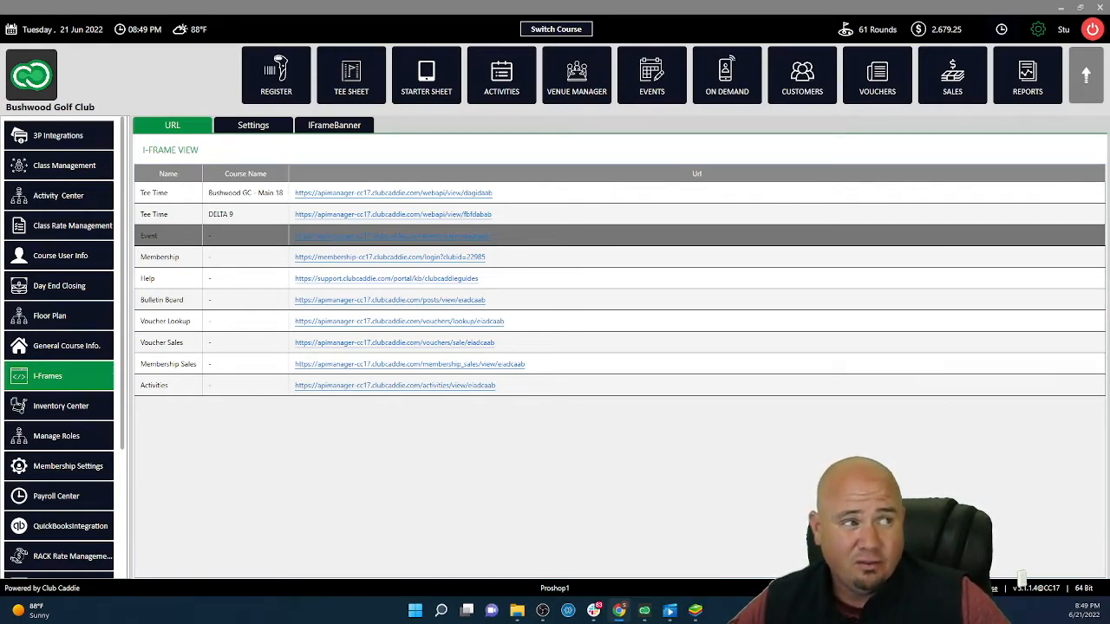
click(390, 236)
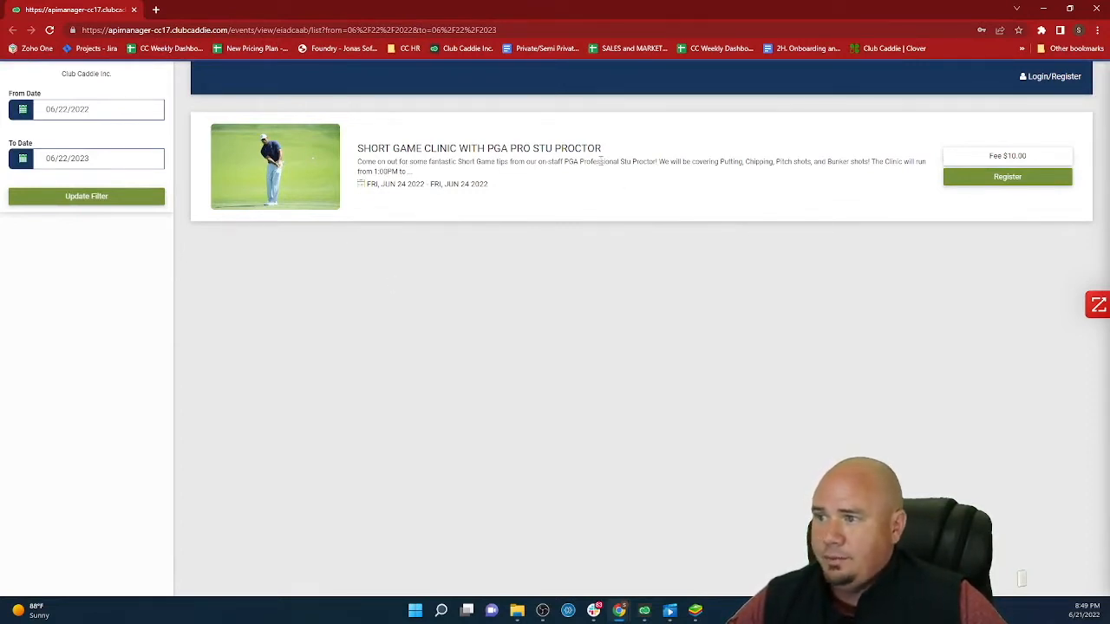
Step: Sign in with the golfer's account and start registering one person for the $10 Short Game Clinic
click(1007, 177)
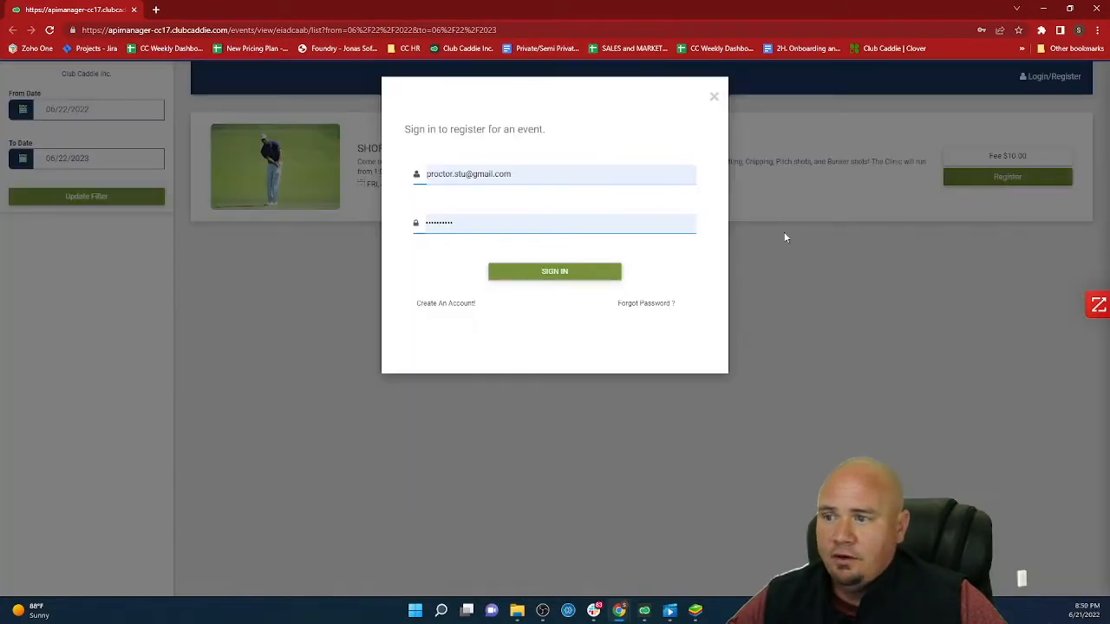
mouse_move(430, 206)
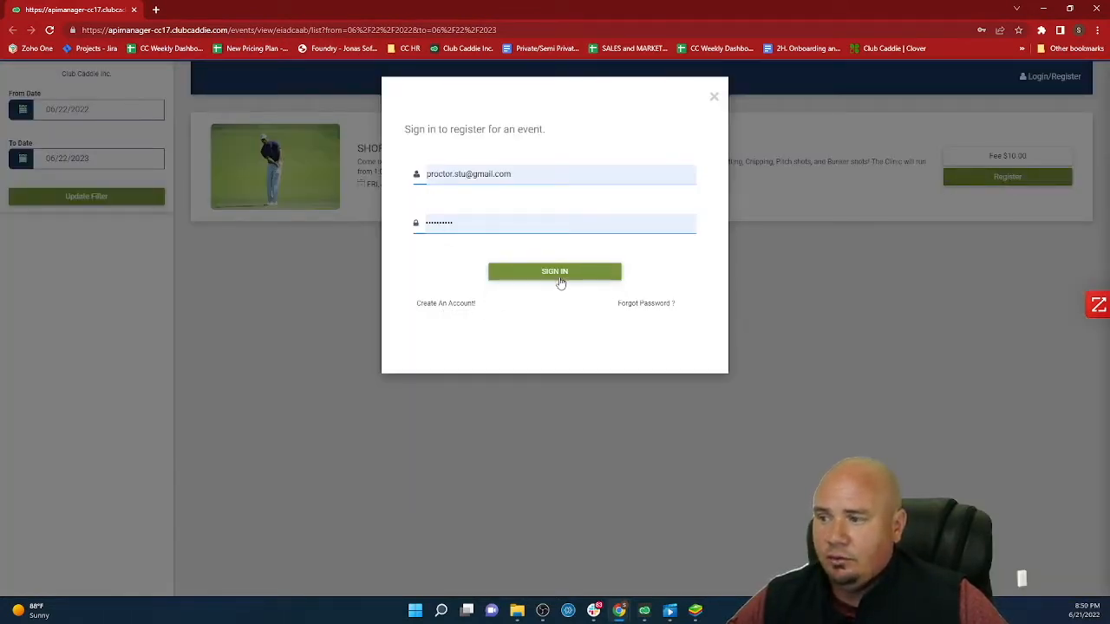
click(555, 271)
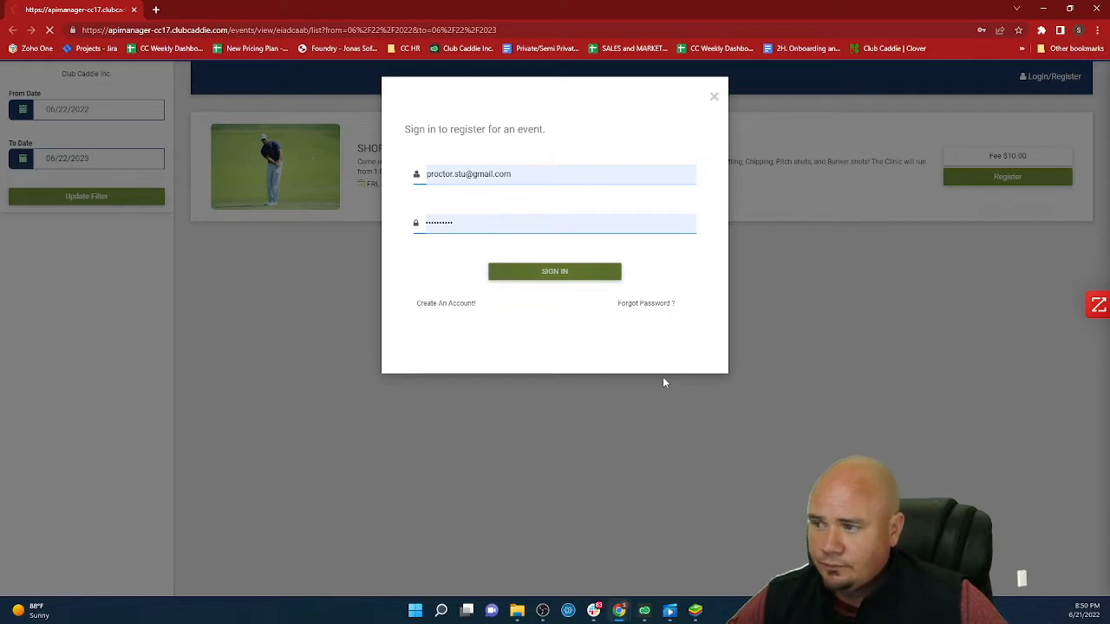
click(555, 271)
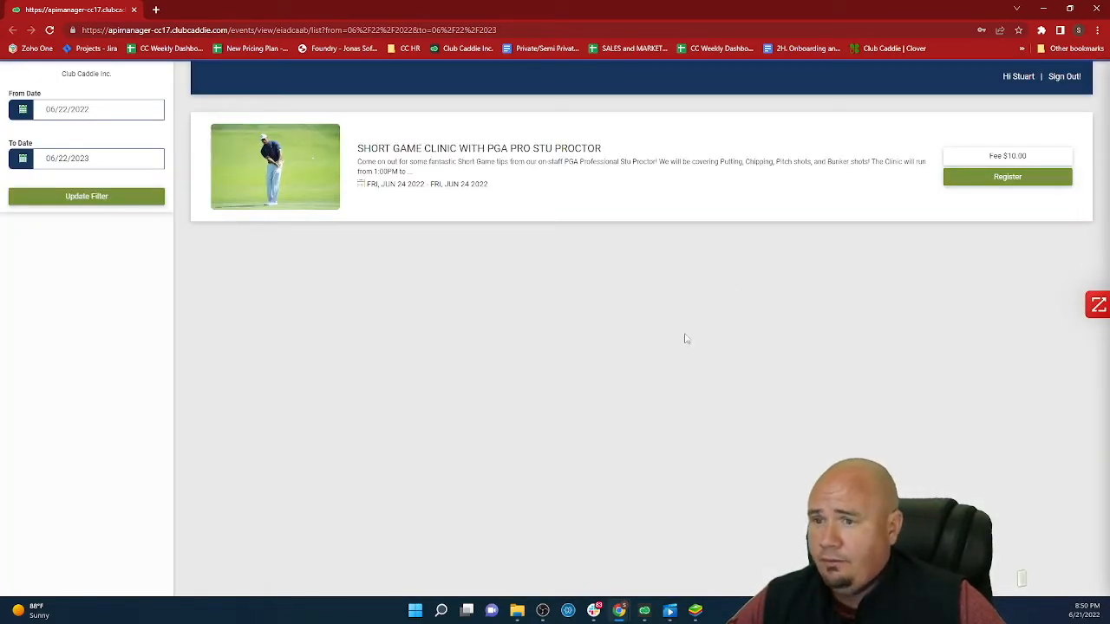
click(1008, 177)
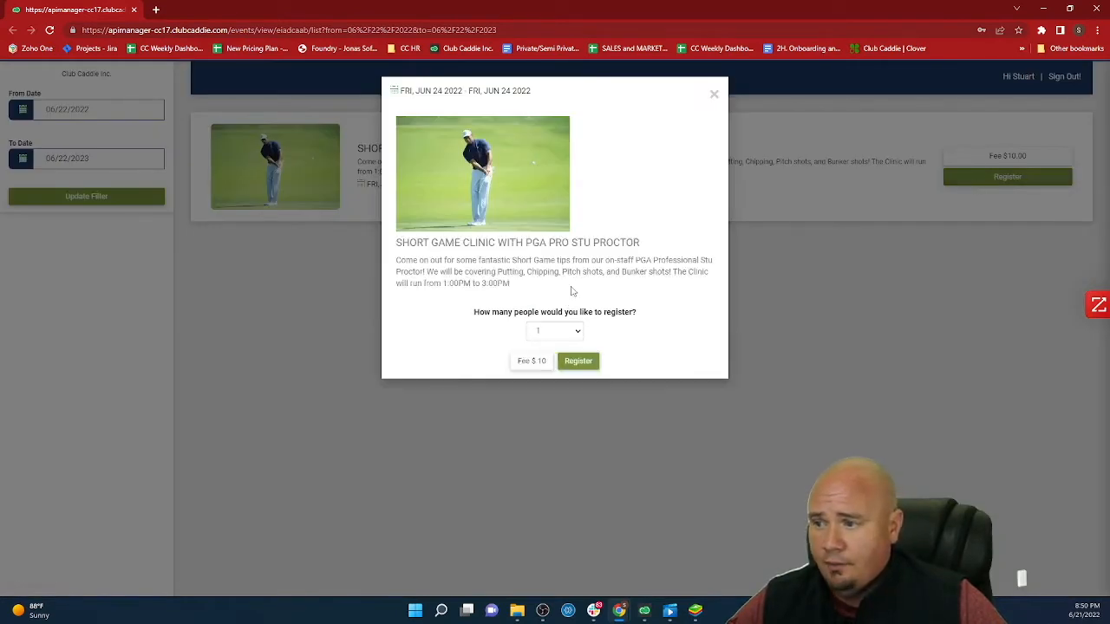
click(577, 361)
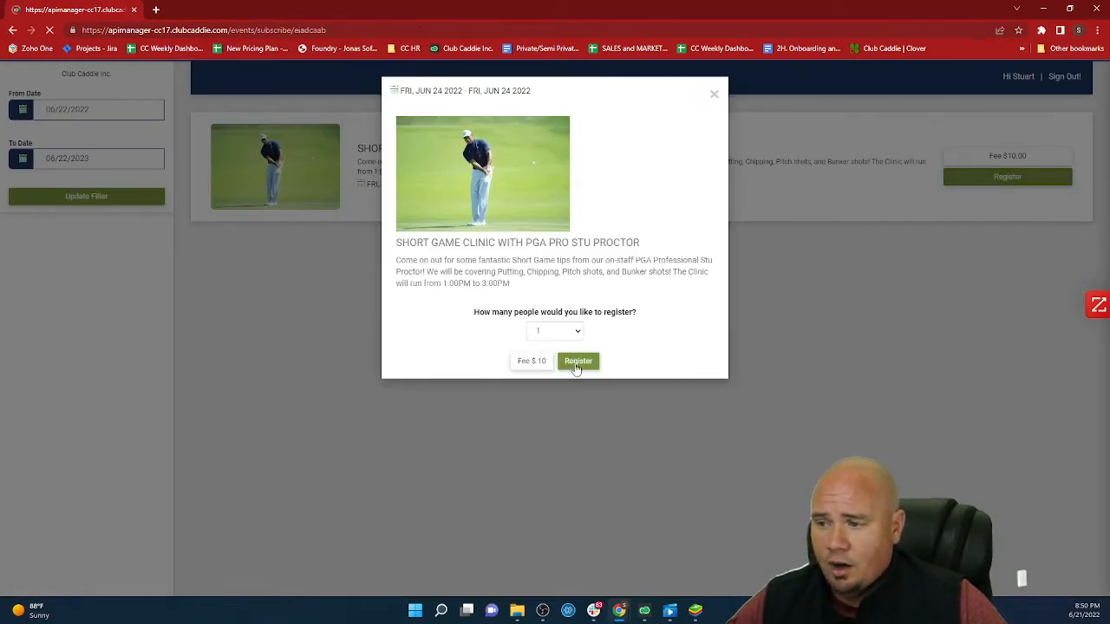
Step: Check out the clinic registration using membership ID 132 instead of a card and submit payment
click(578, 361)
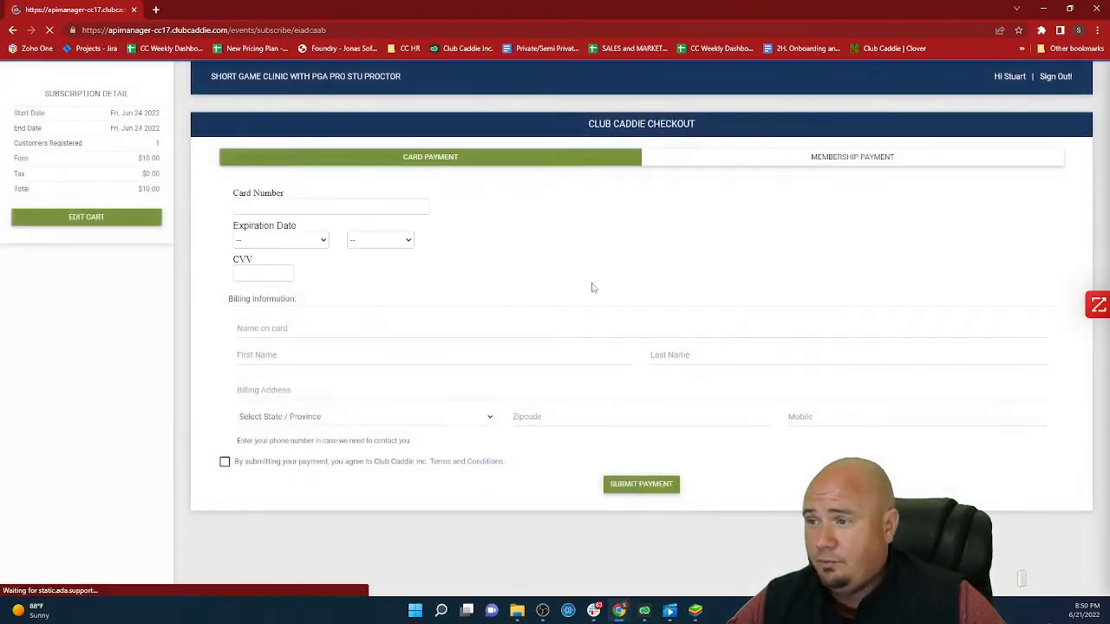
click(852, 156)
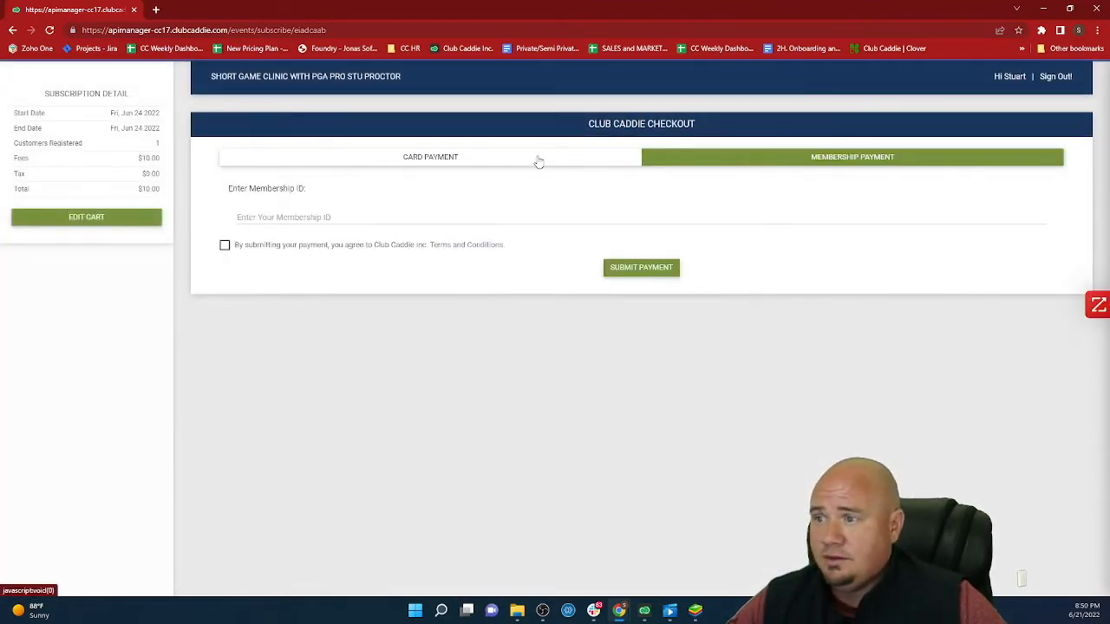
click(430, 156)
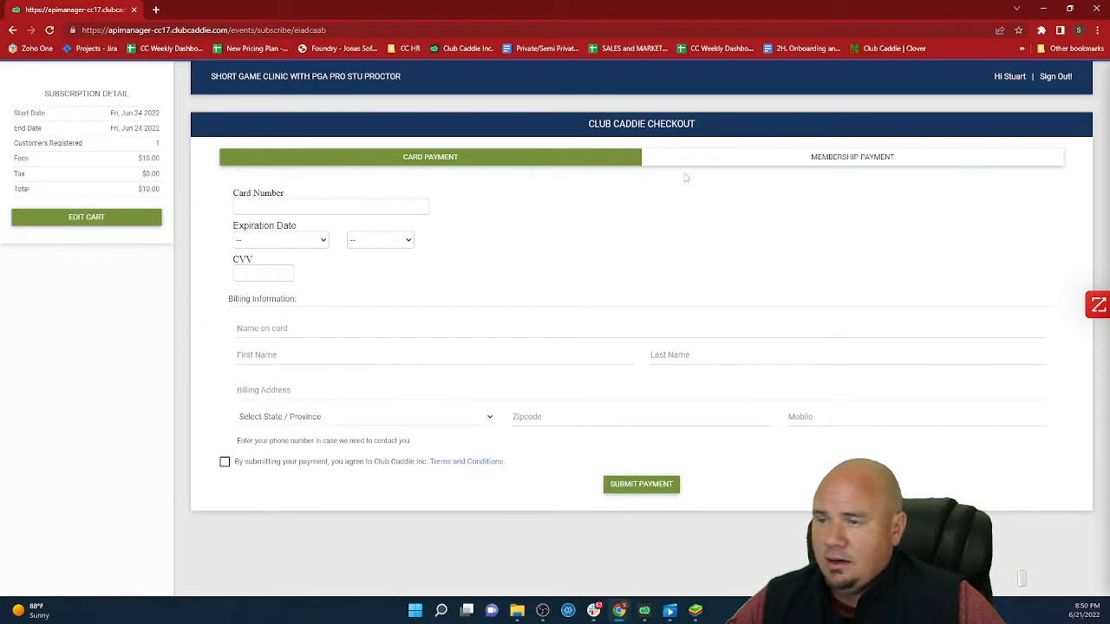
mouse_move(169, 475)
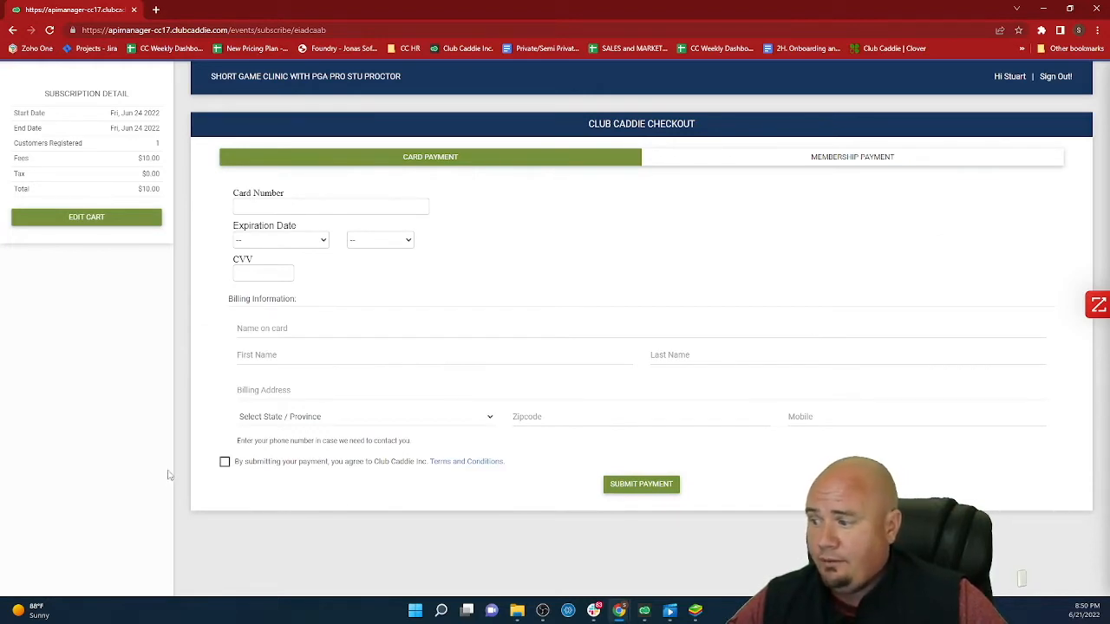
click(226, 461)
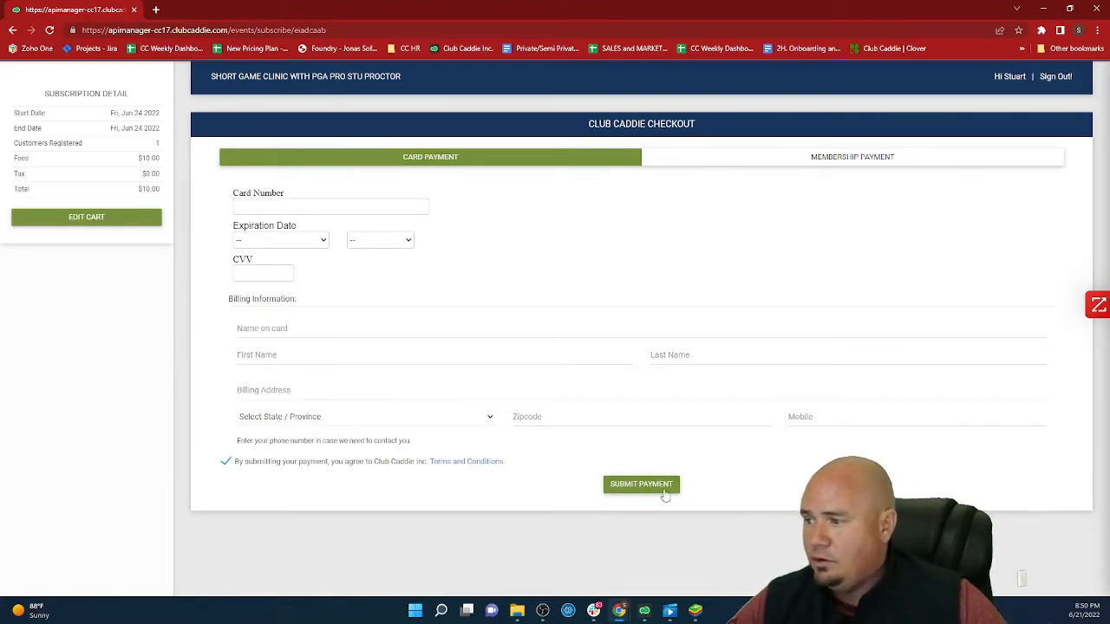
click(851, 156)
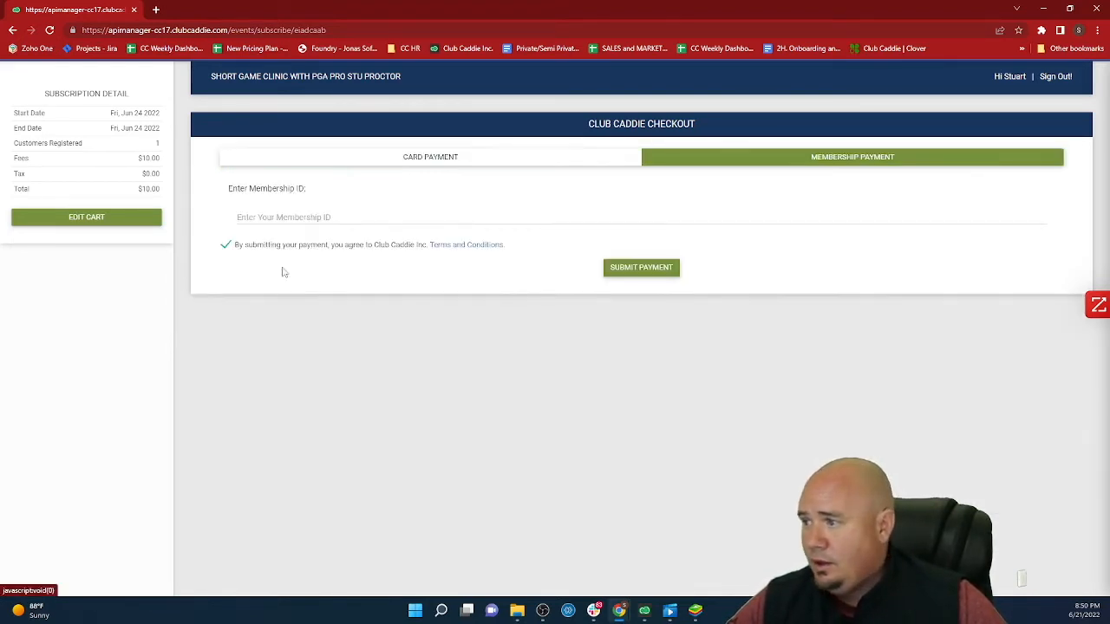
text(1329)
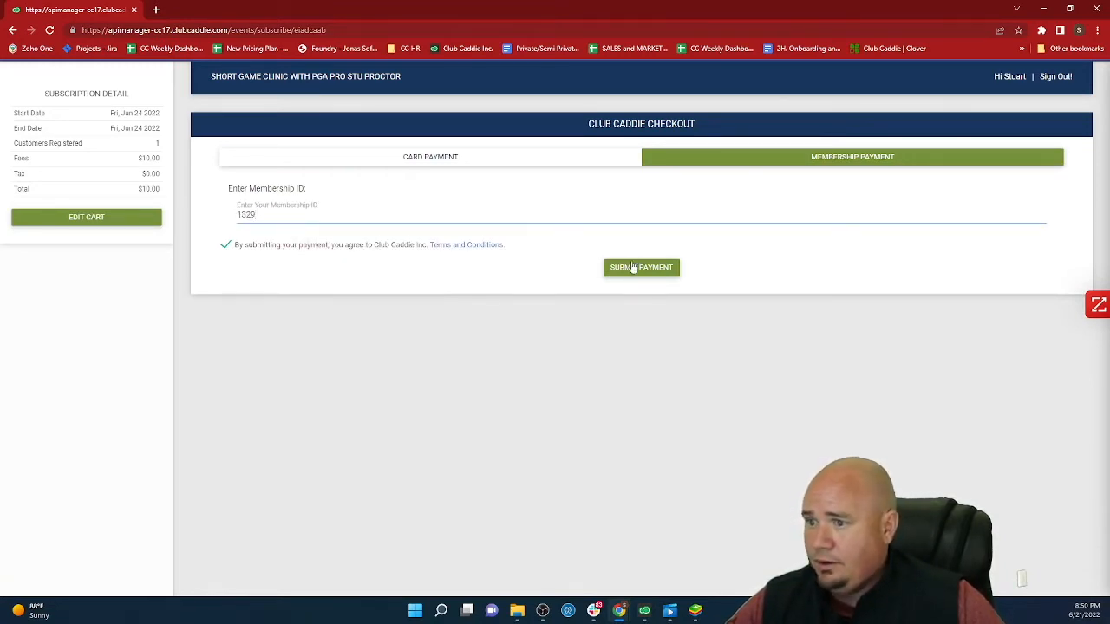
click(642, 268)
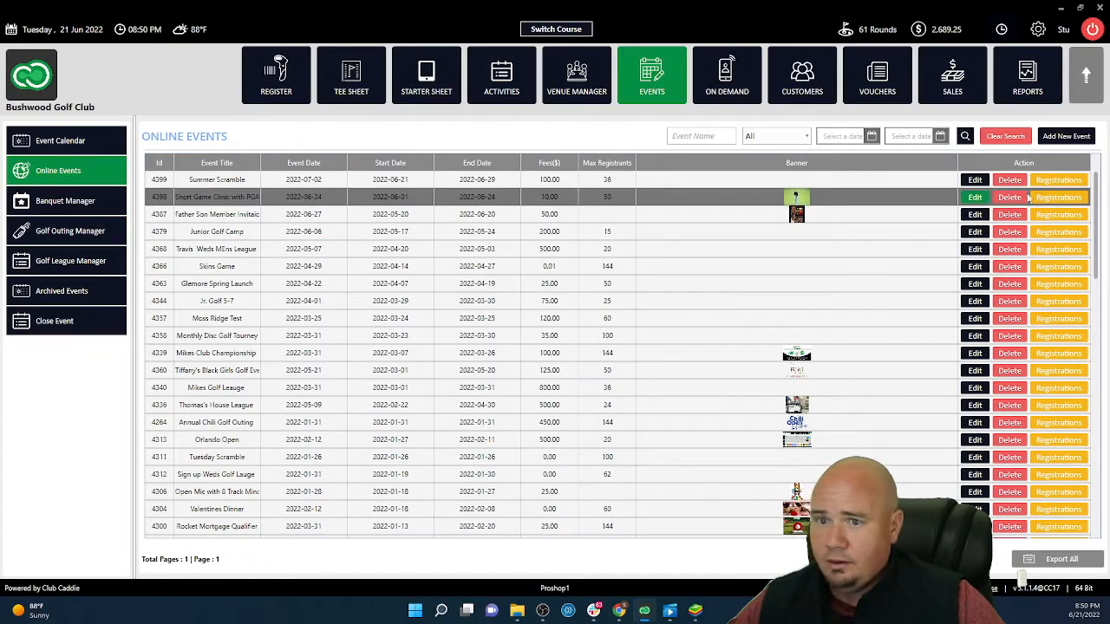
click(1058, 198)
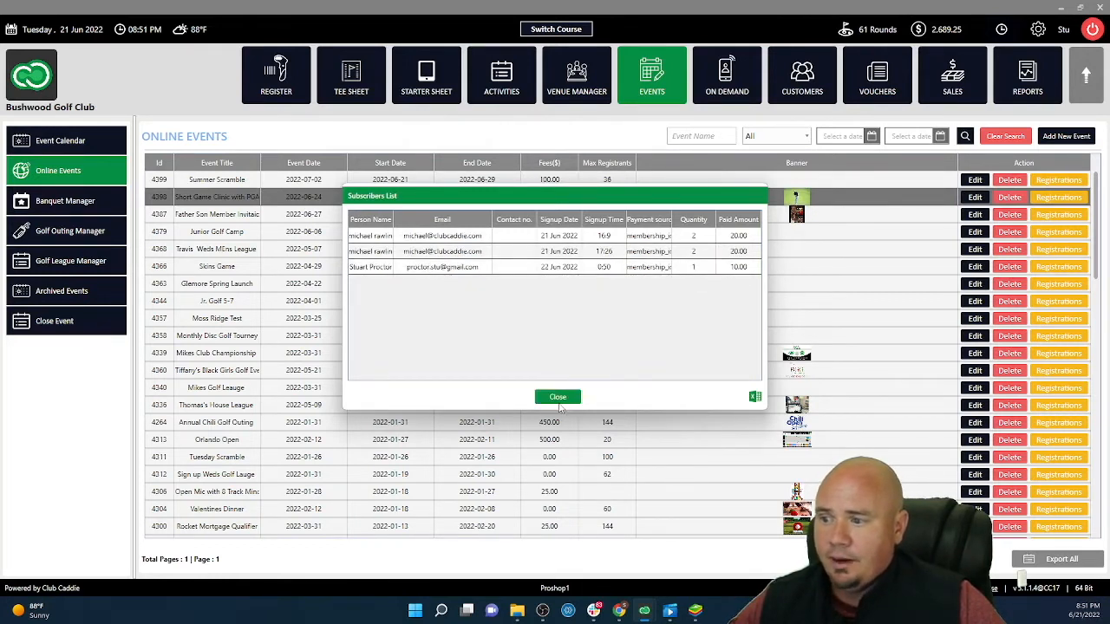
click(559, 397)
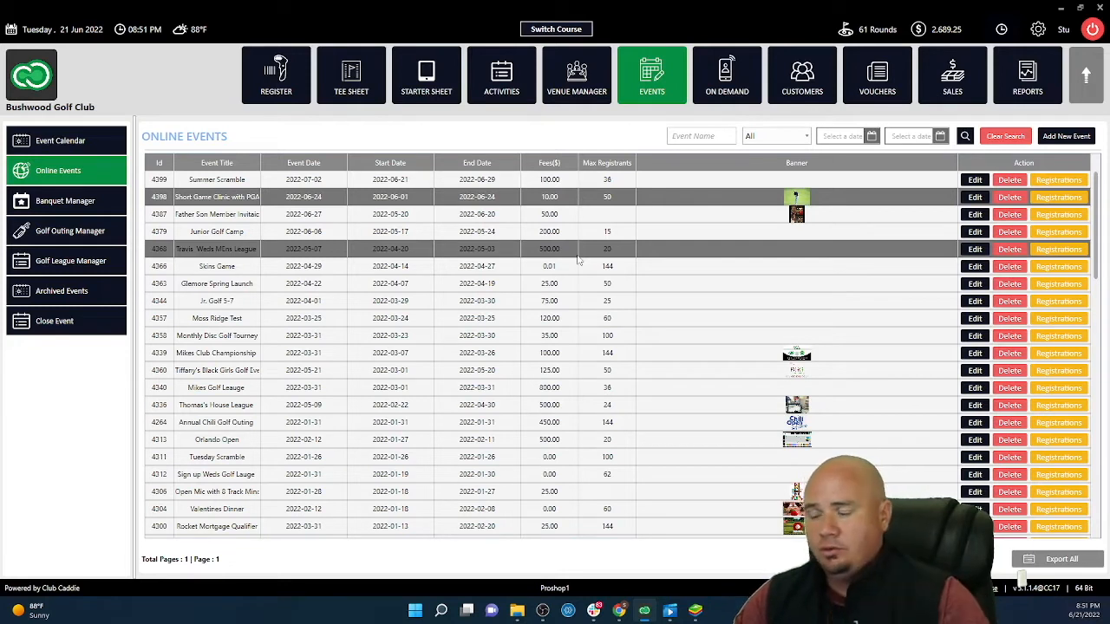
mouse_move(569, 263)
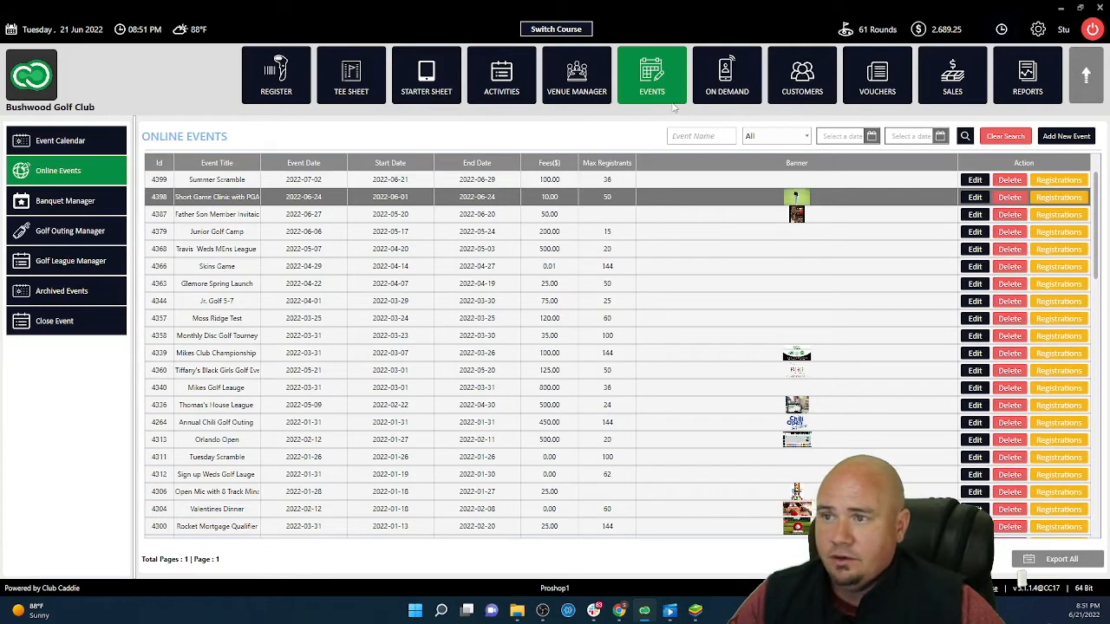
mouse_move(727, 76)
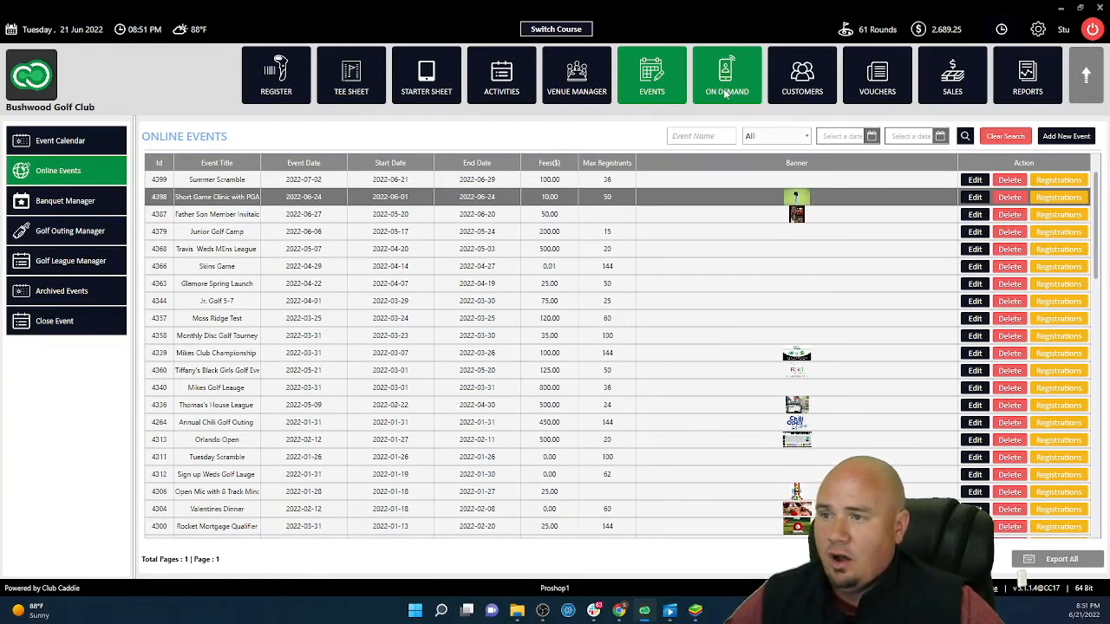
Step: Show the On-Demand orders screen with the course map and pickup and delivery lists
click(725, 75)
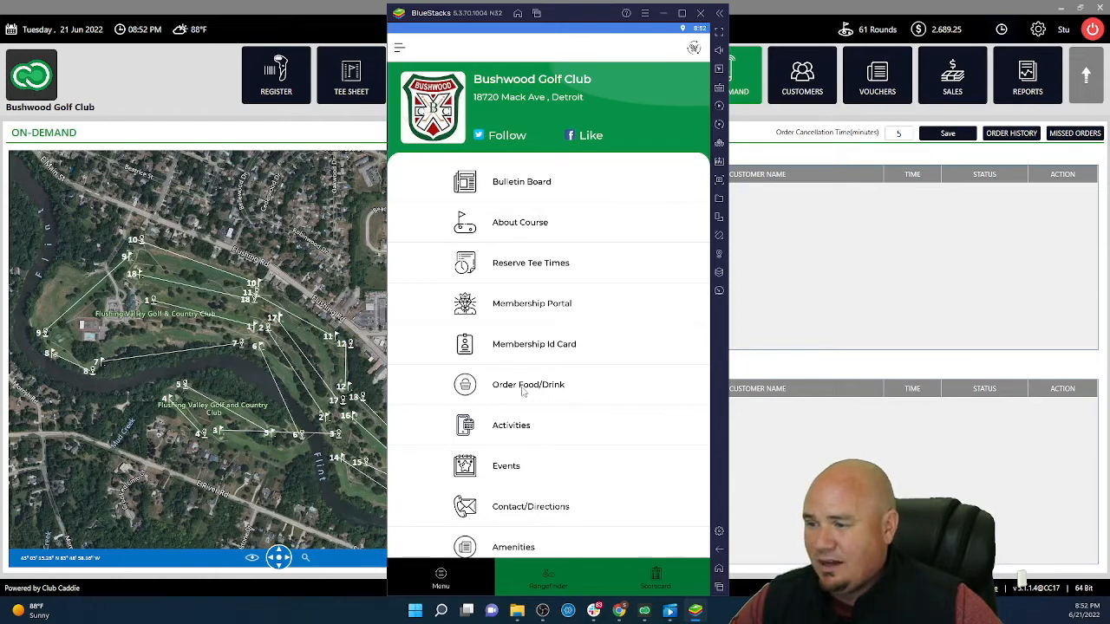
Step: Add one Buffalo Chicken Nachos from Appetizers and review the $14.54 order overview
click(527, 385)
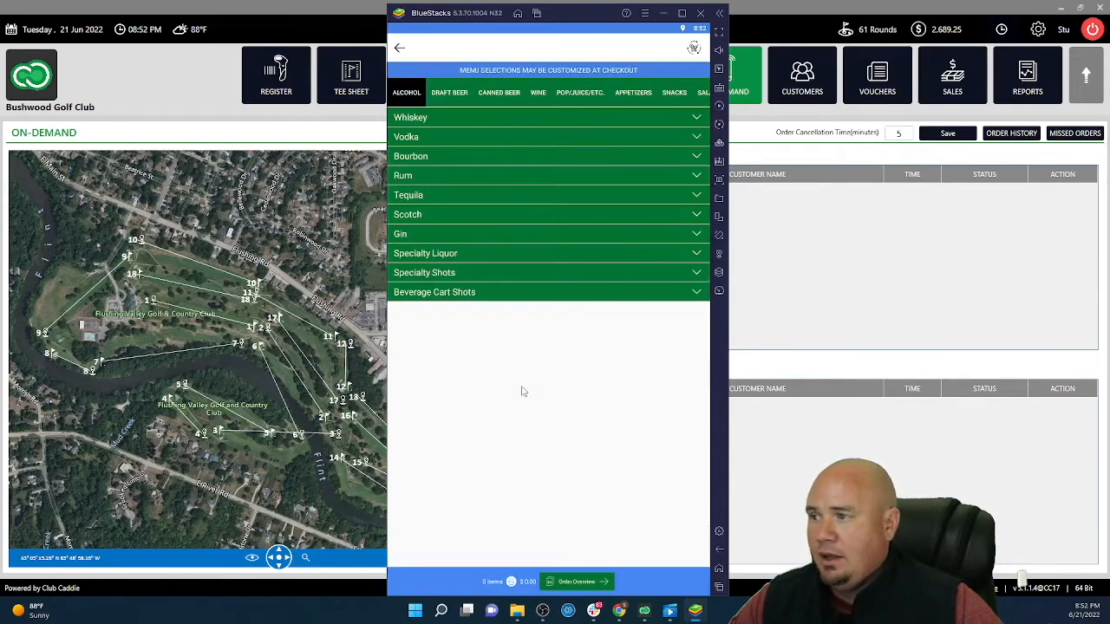
mouse_move(559, 100)
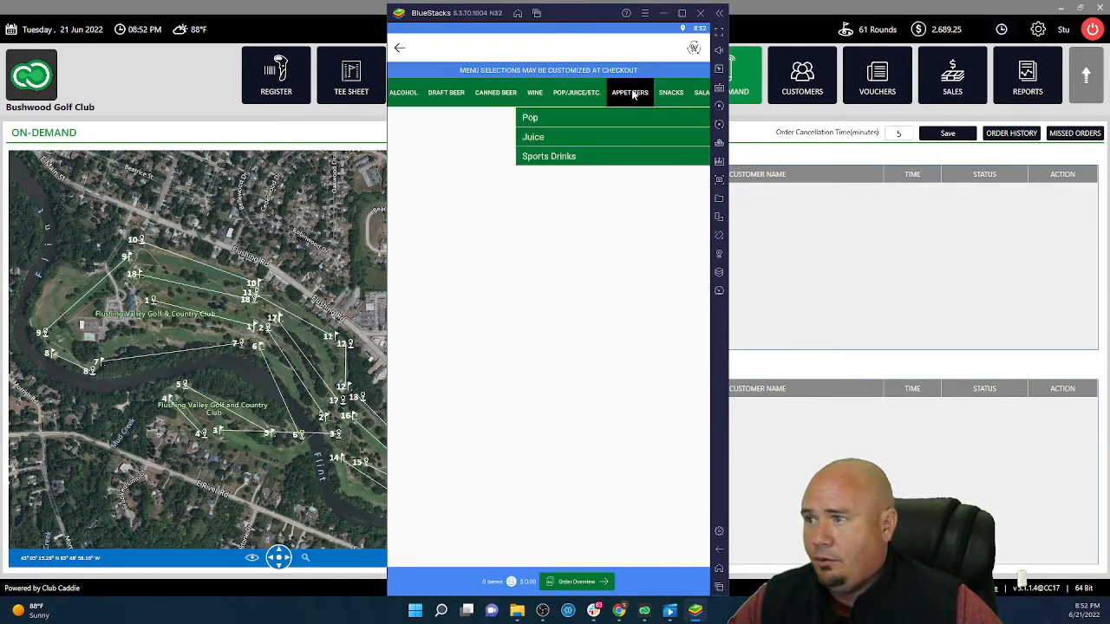
click(630, 93)
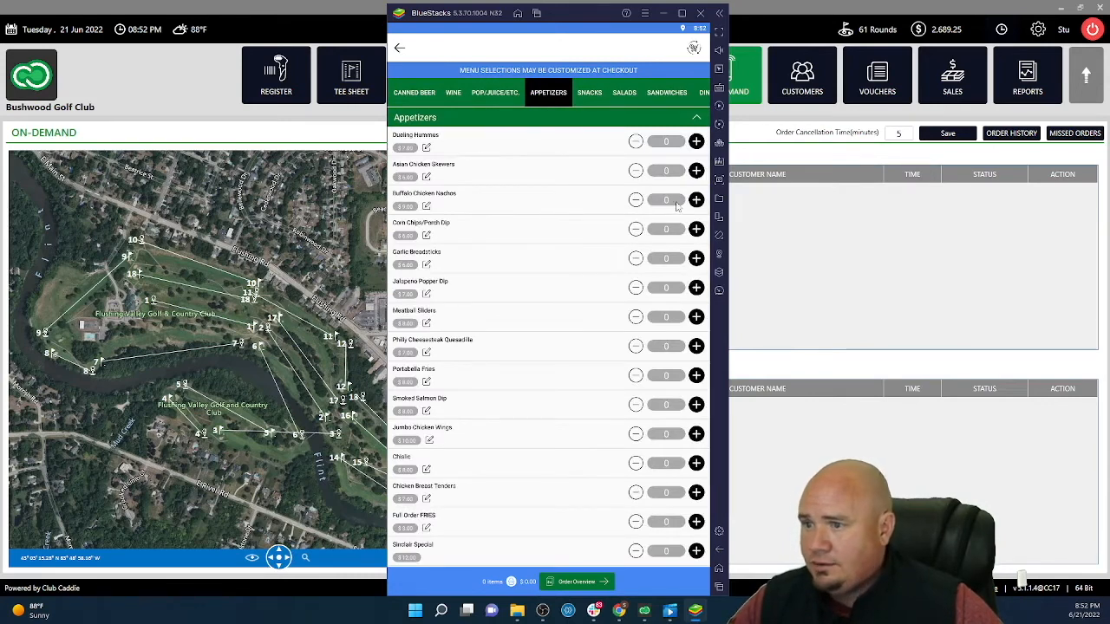
click(698, 199)
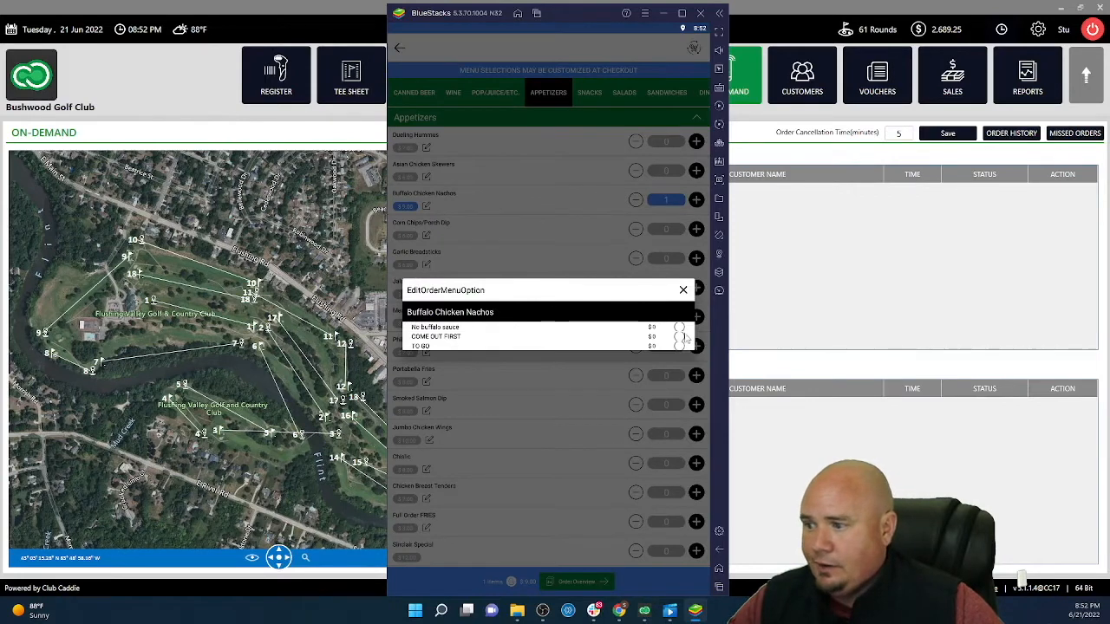
click(680, 326)
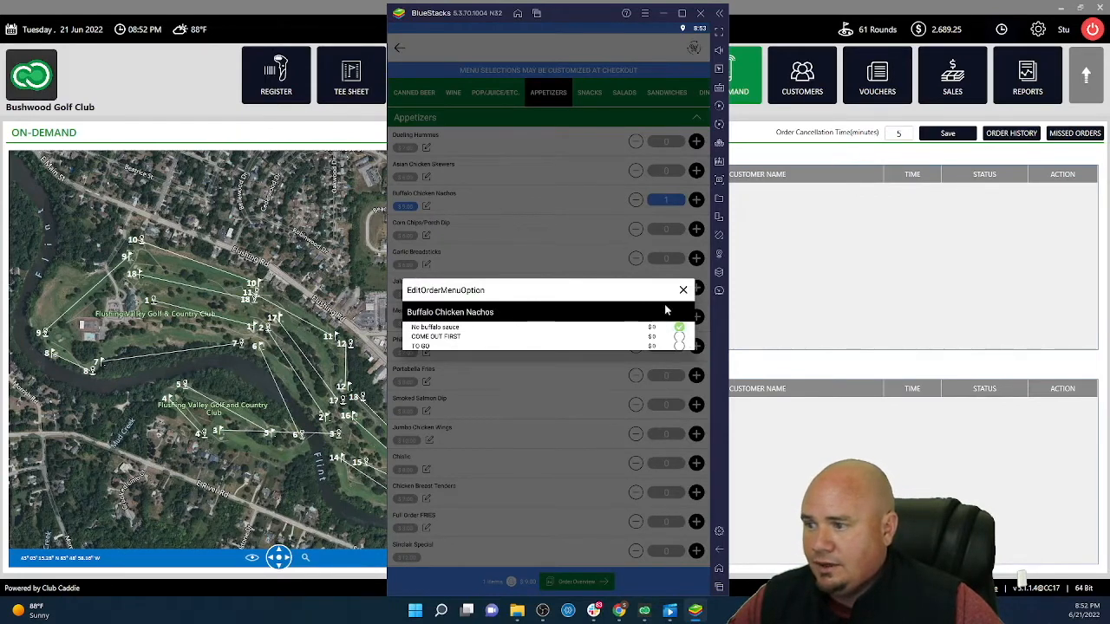
click(684, 289)
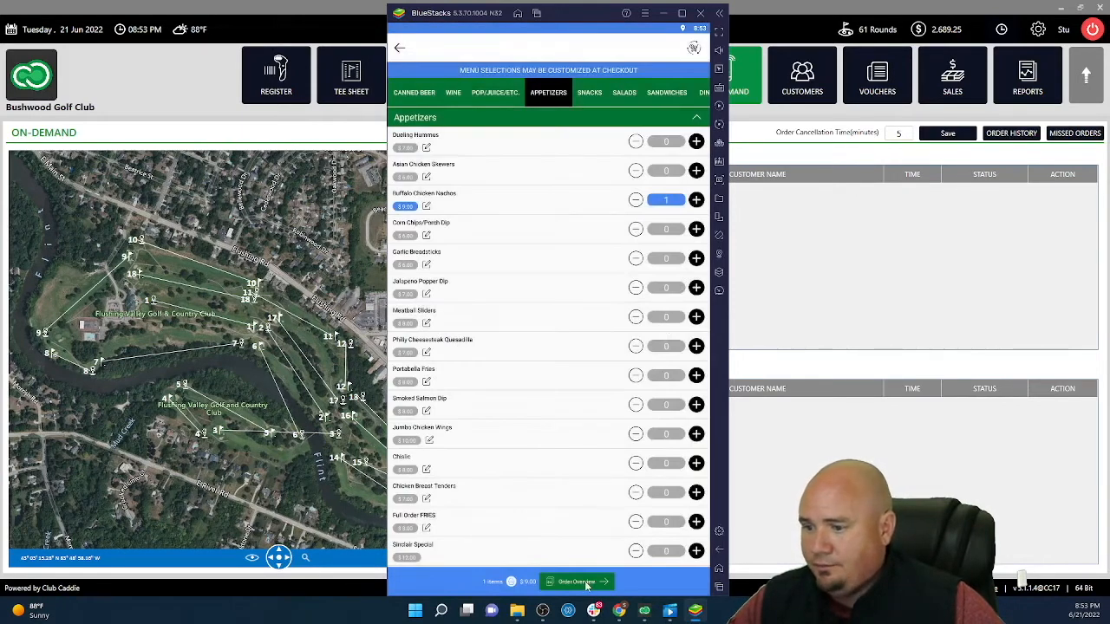
click(576, 582)
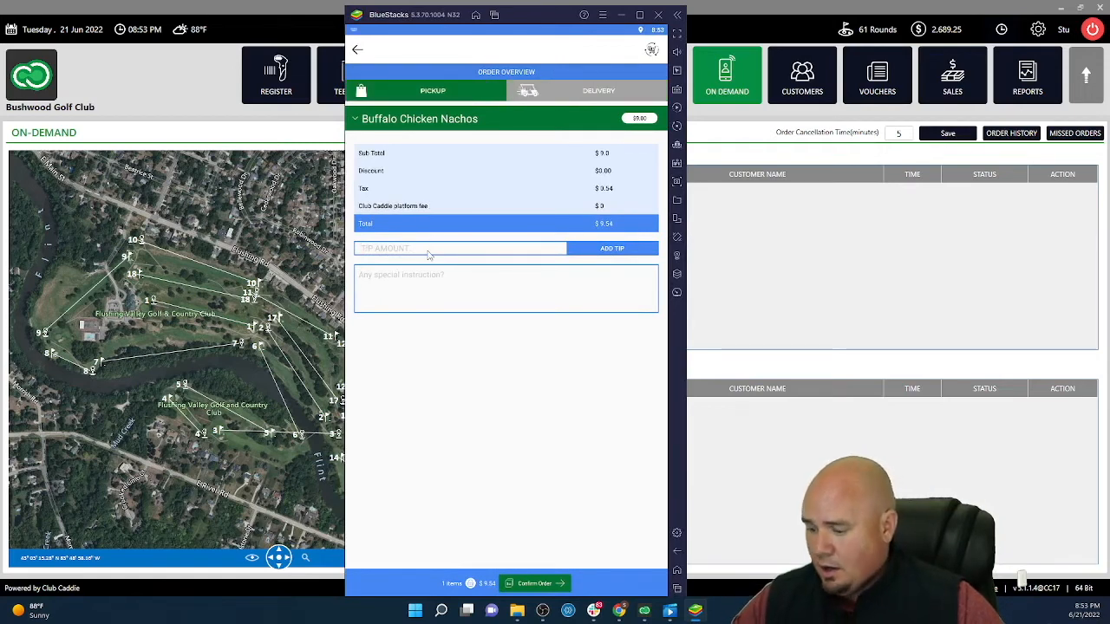
Step: Apply a 2.00 tip and the special instruction 'Ranch please', then confirm the order
text(2.00)
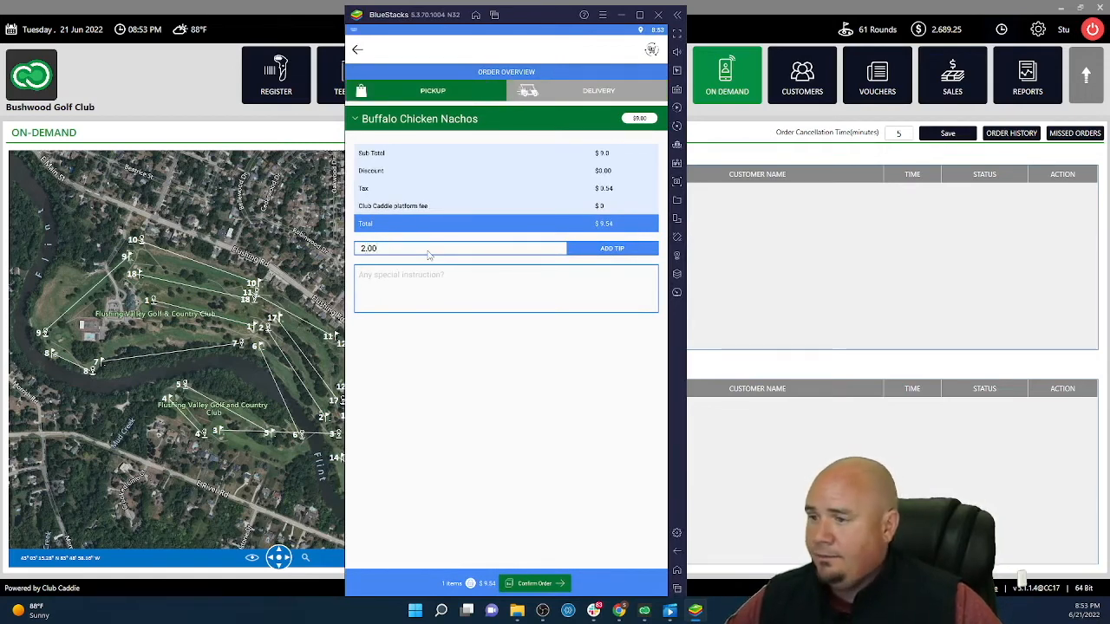
click(613, 250)
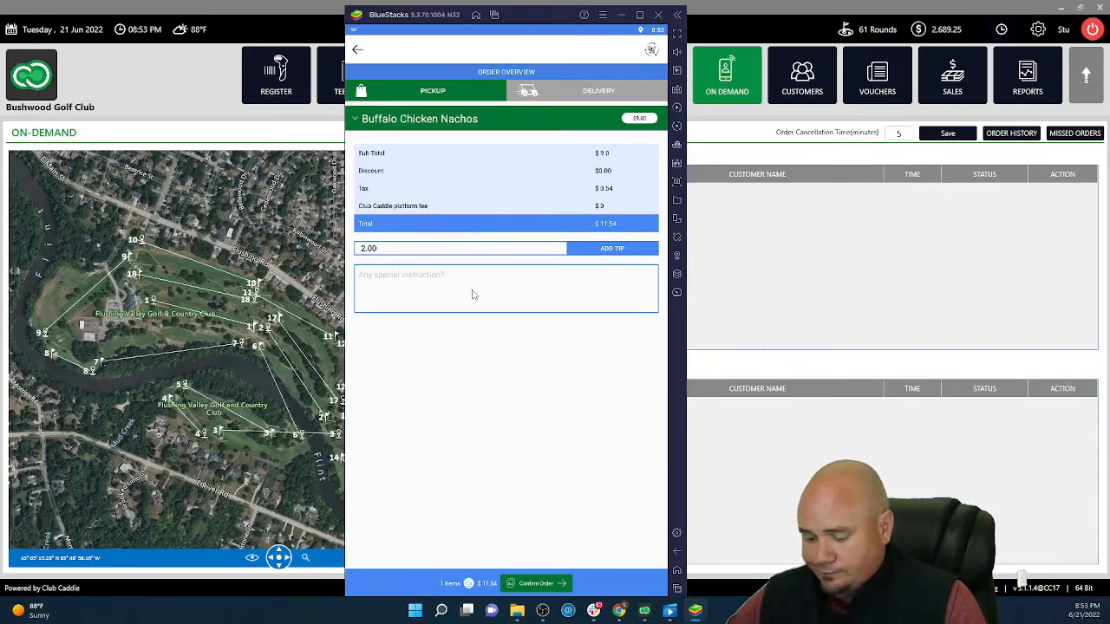
text(Test)
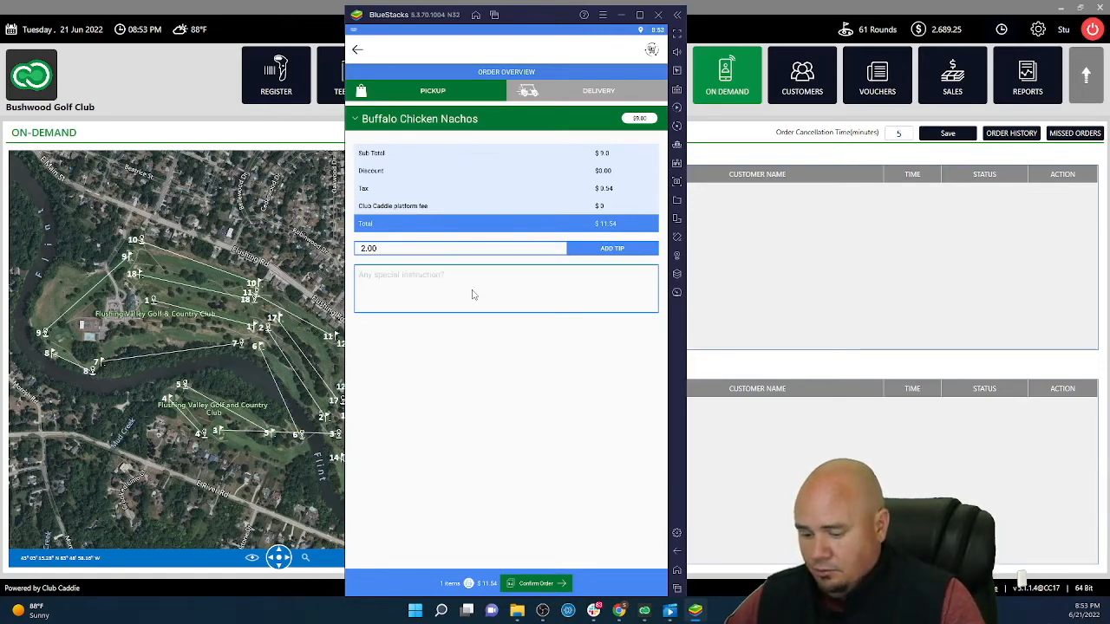
text(Ranch please)
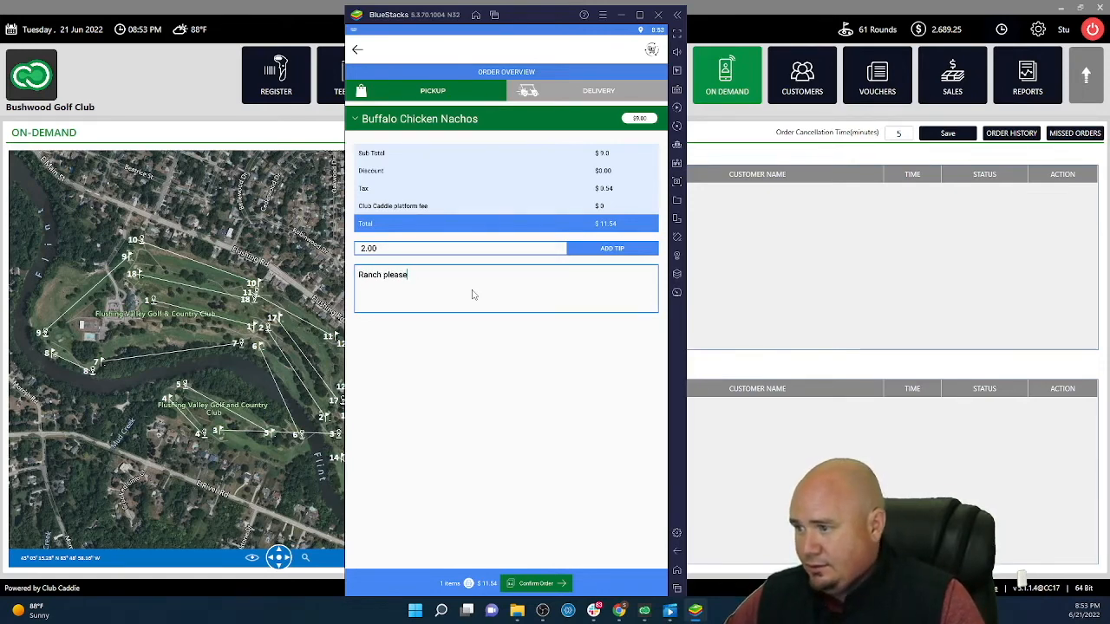
click(536, 583)
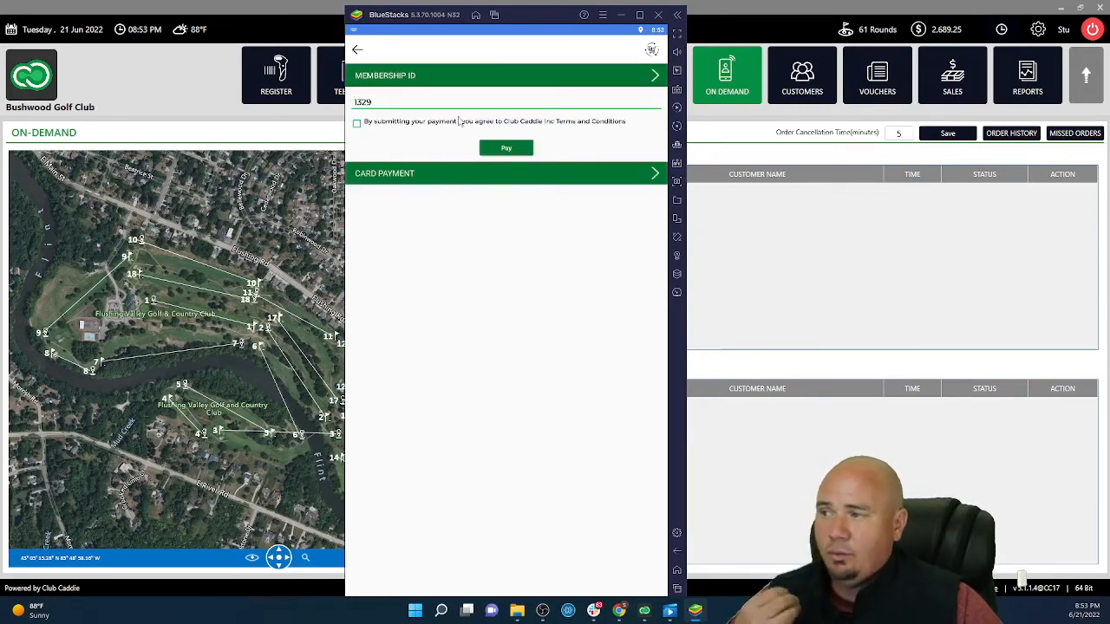
Step: Accept the payment terms and pay with the membership ID so the pickup order is placed
click(358, 123)
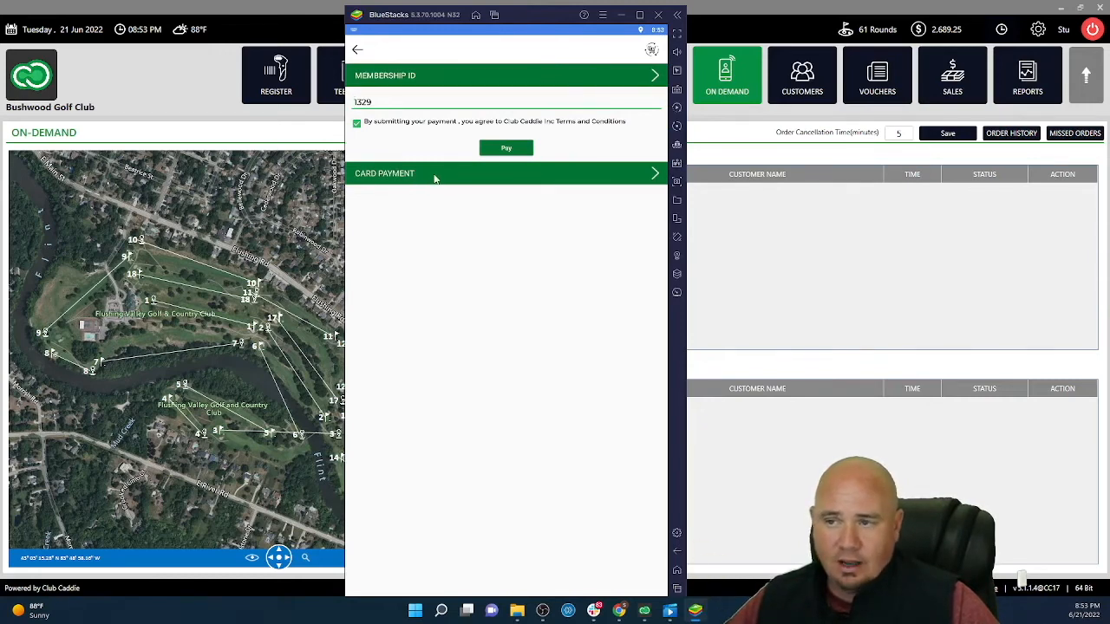
click(506, 174)
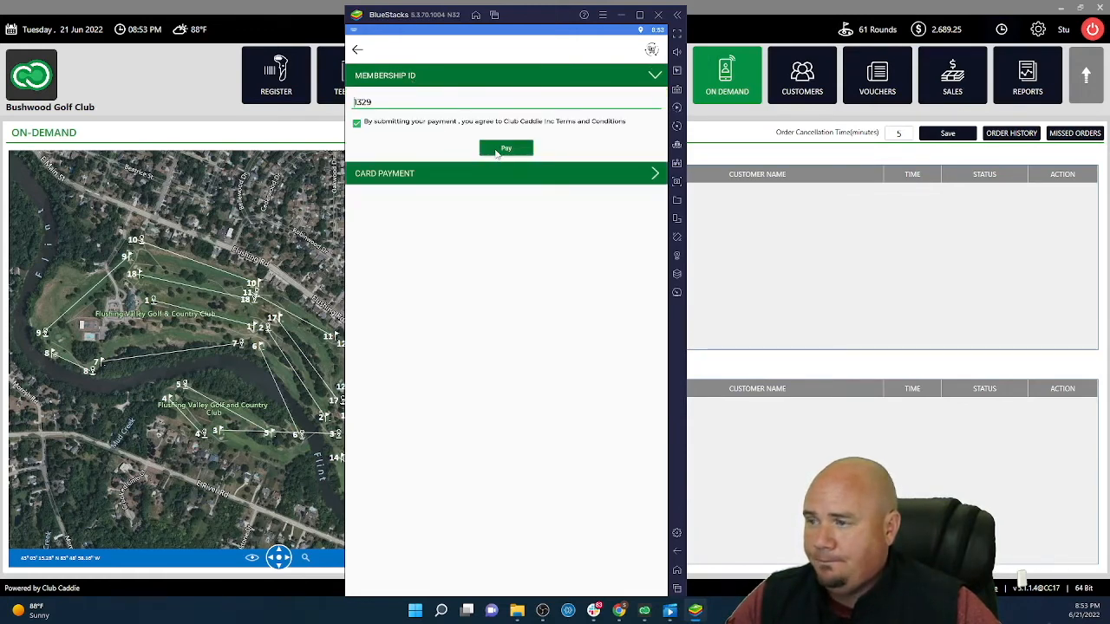
click(507, 147)
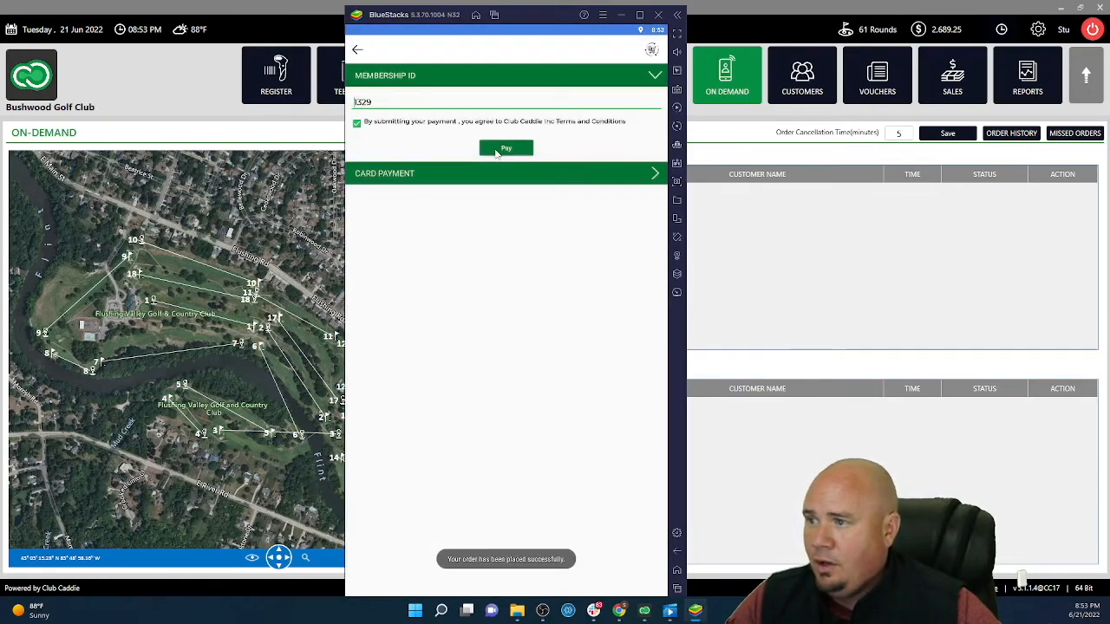
click(507, 147)
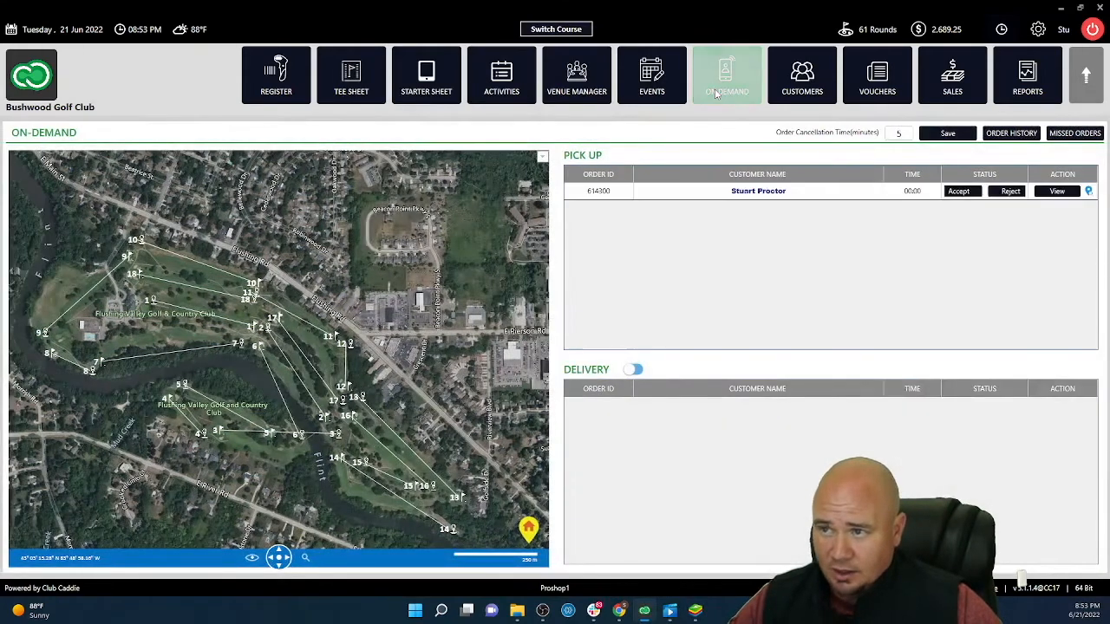
mouse_move(732, 229)
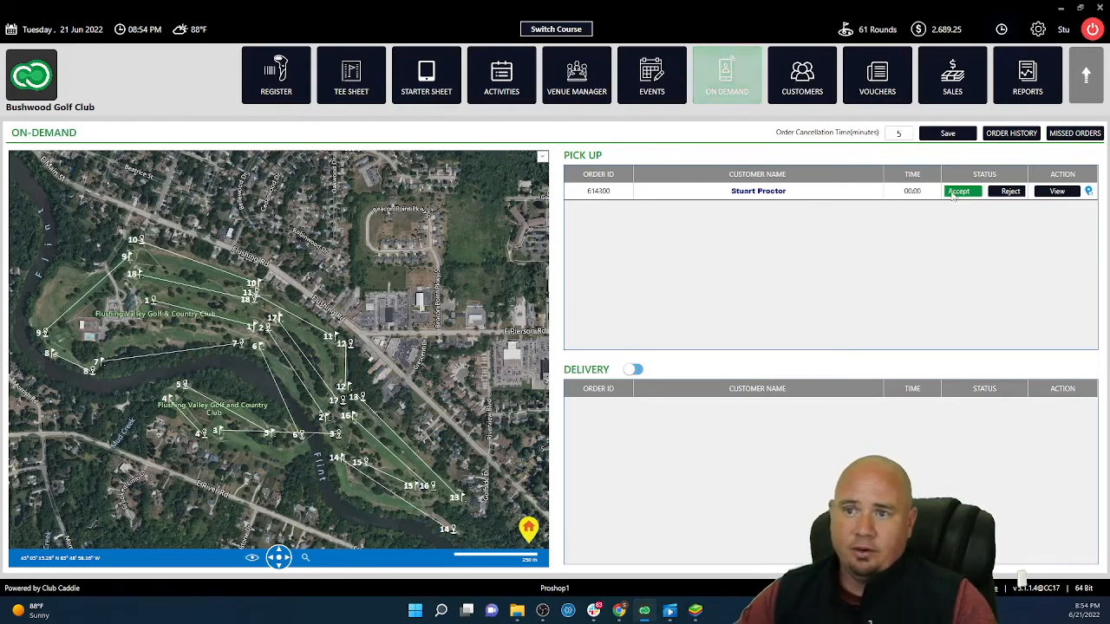
mouse_move(497, 475)
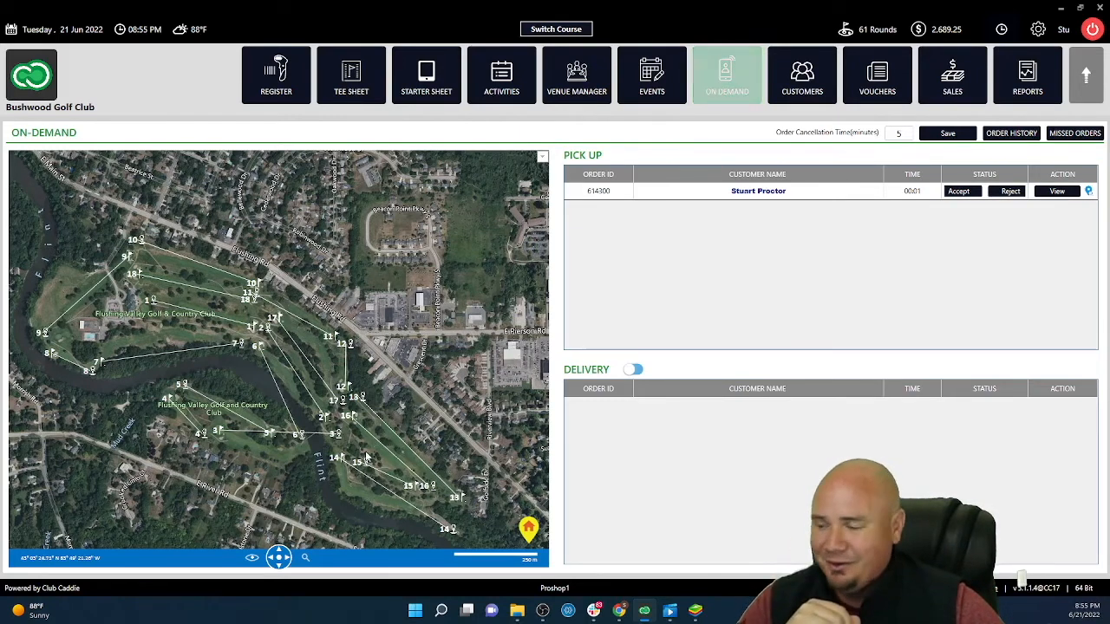
mouse_move(425, 402)
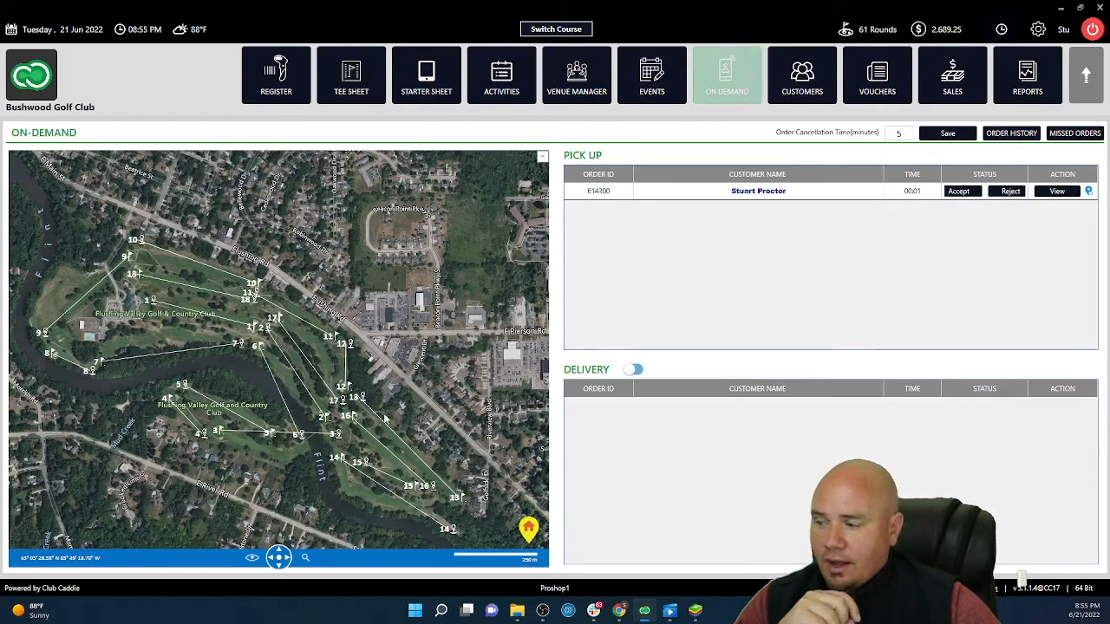
mouse_move(864, 210)
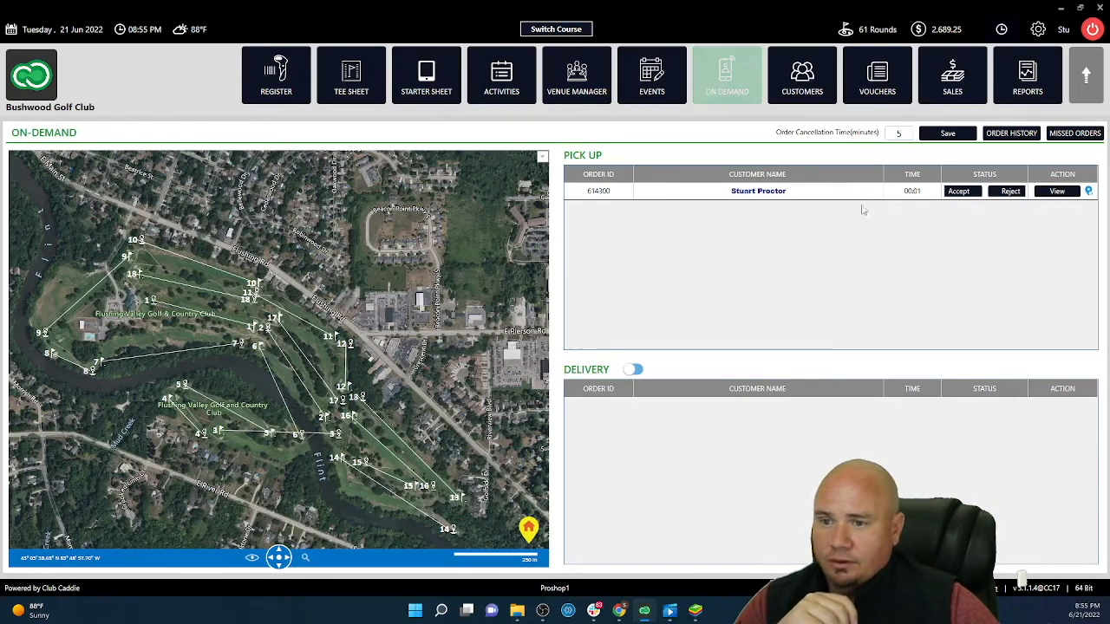